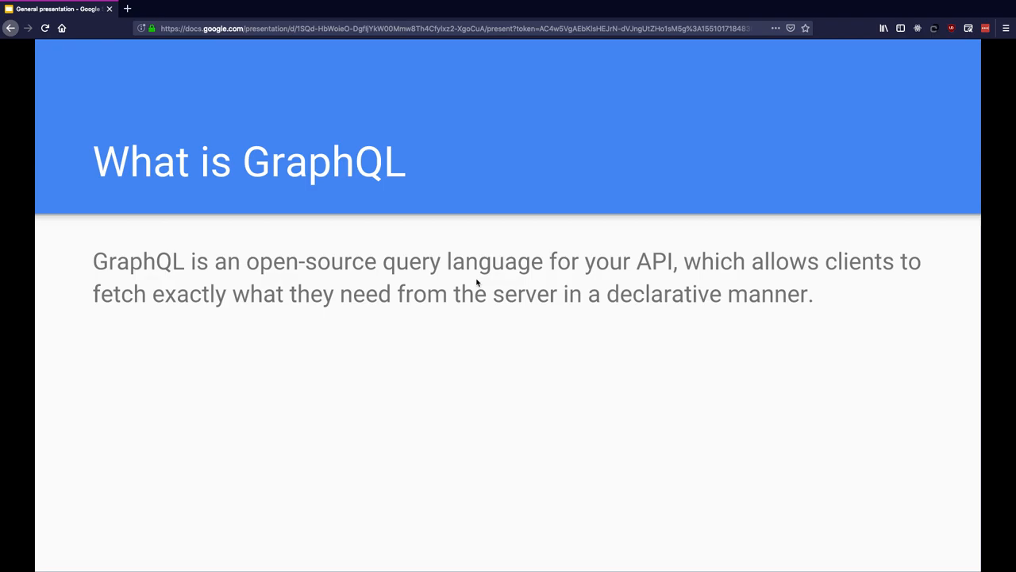
mouse_move(537, 341)
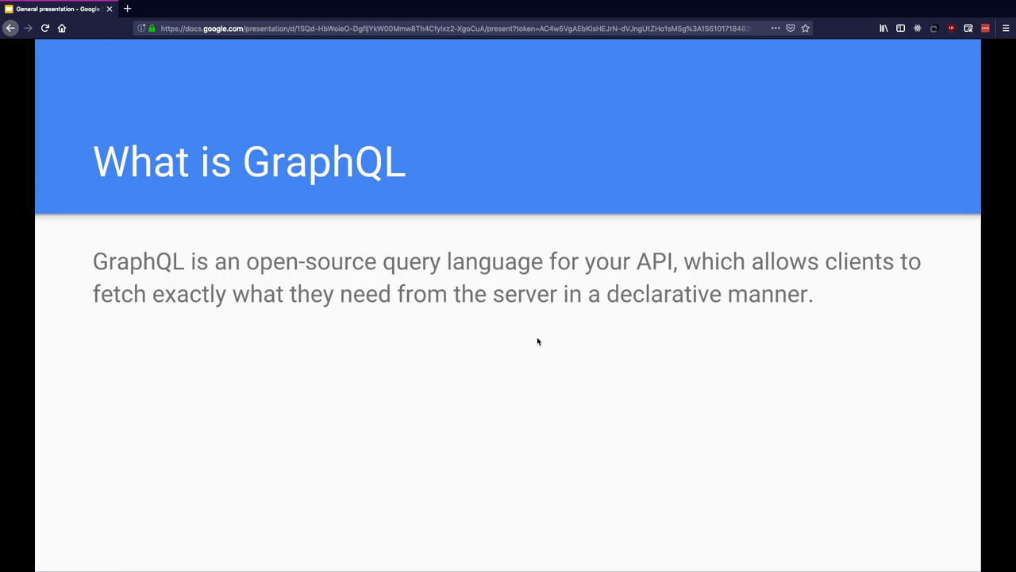
mouse_move(481, 333)
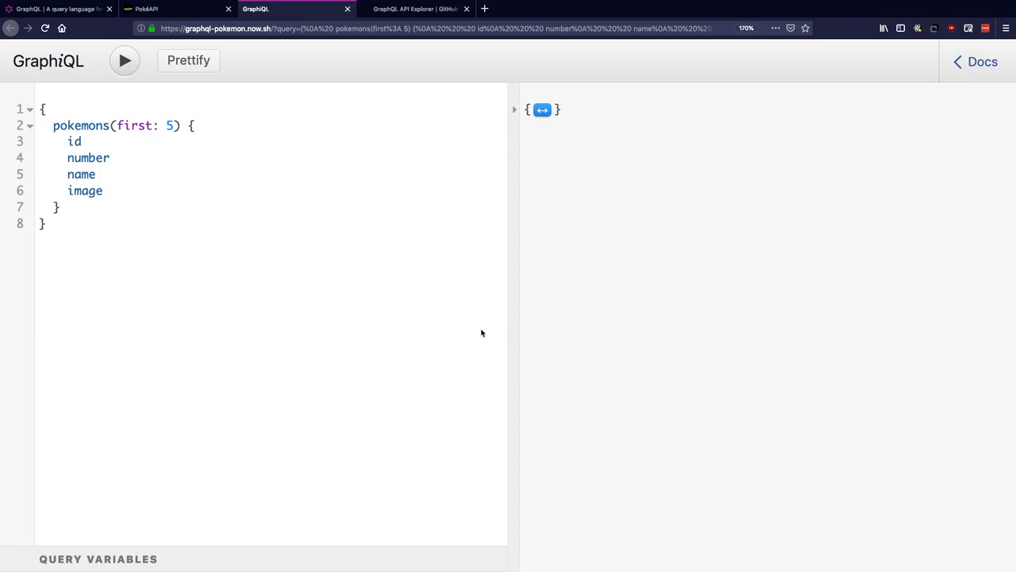
Remove the name field from the five-pokemon query, run it, and scroll the results.
click(81, 141)
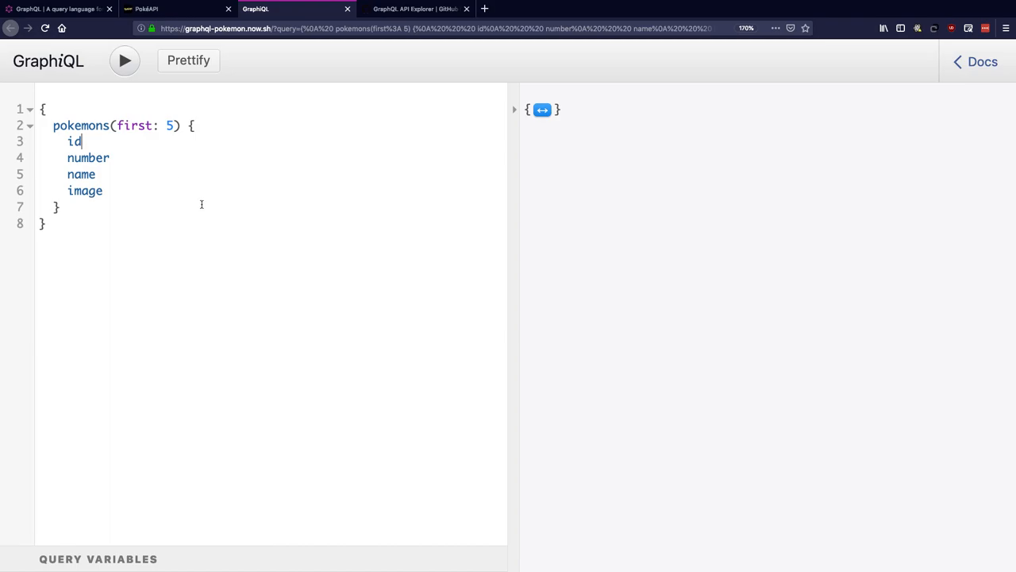
mouse_move(273, 82)
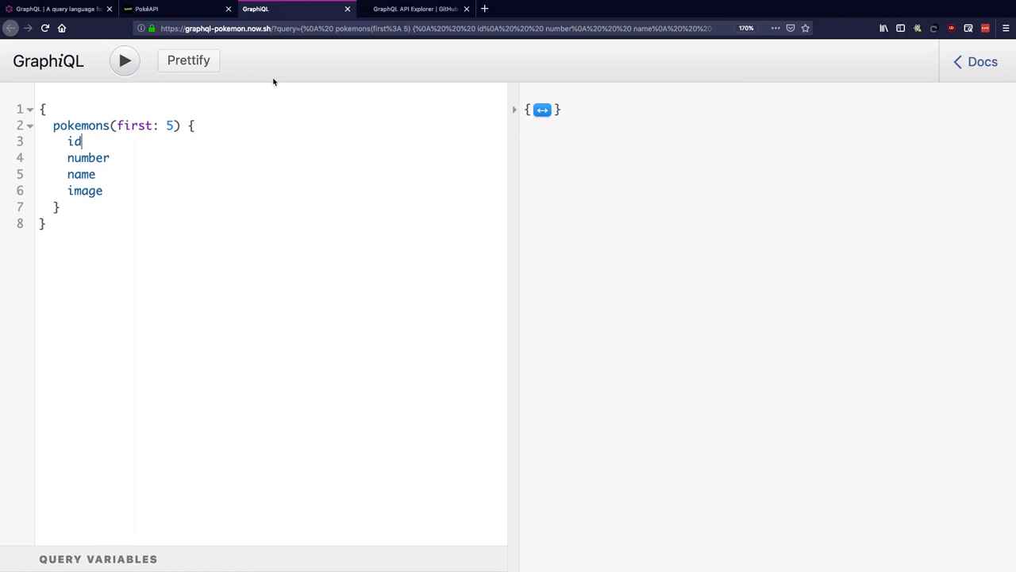
key(ctrl+a)
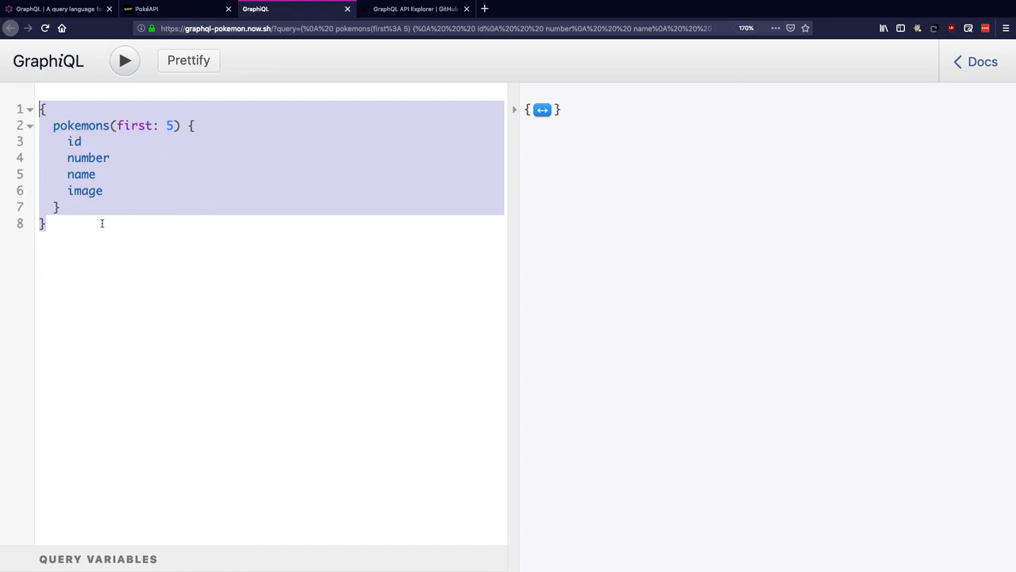
click(111, 157)
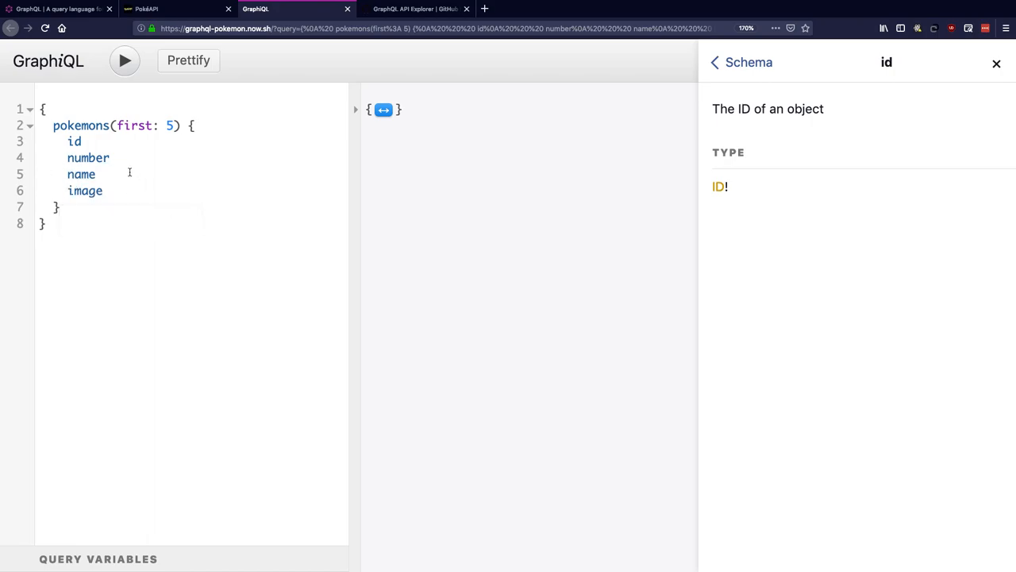
mouse_move(139, 185)
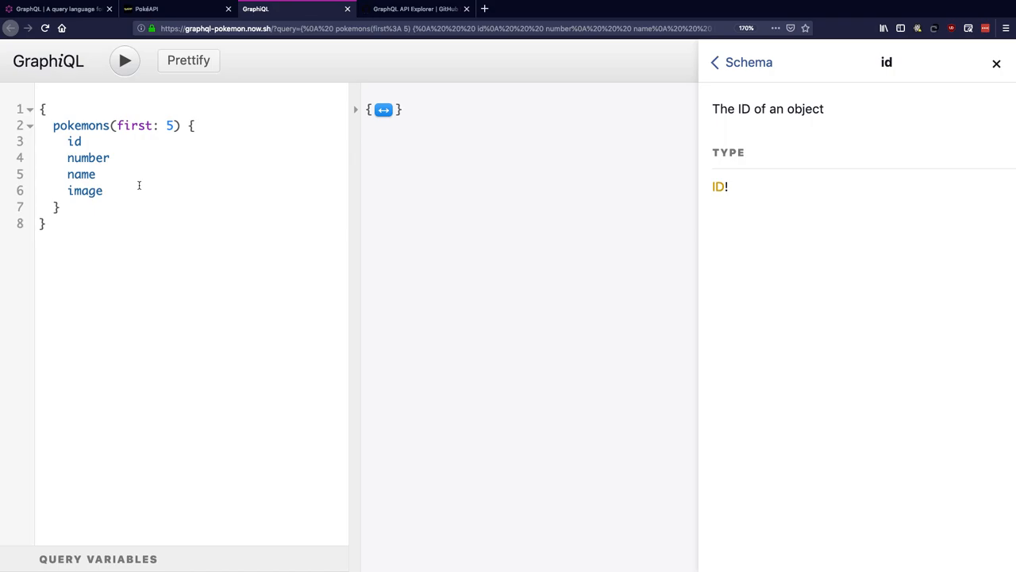
mouse_move(128, 175)
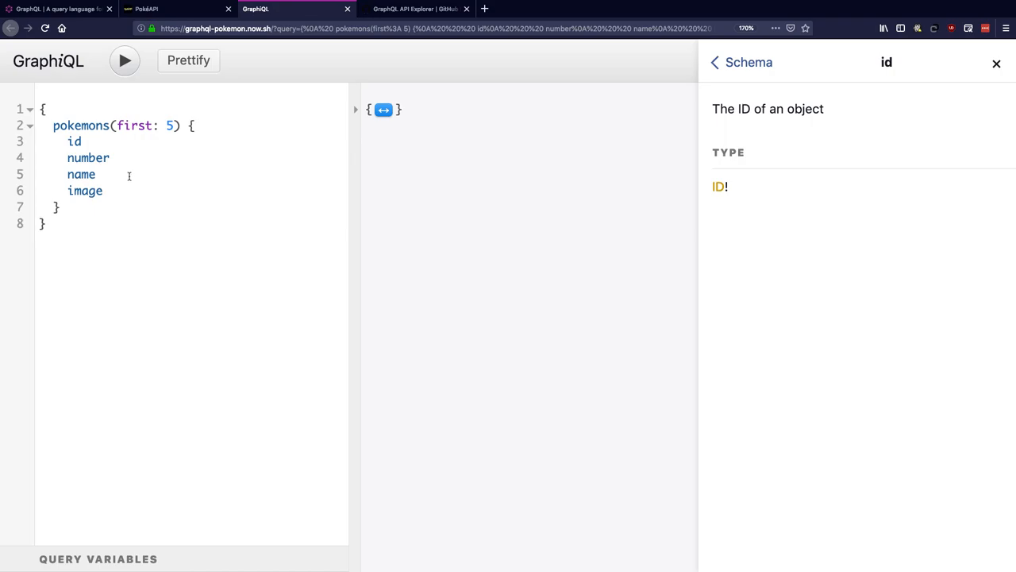
click(98, 173)
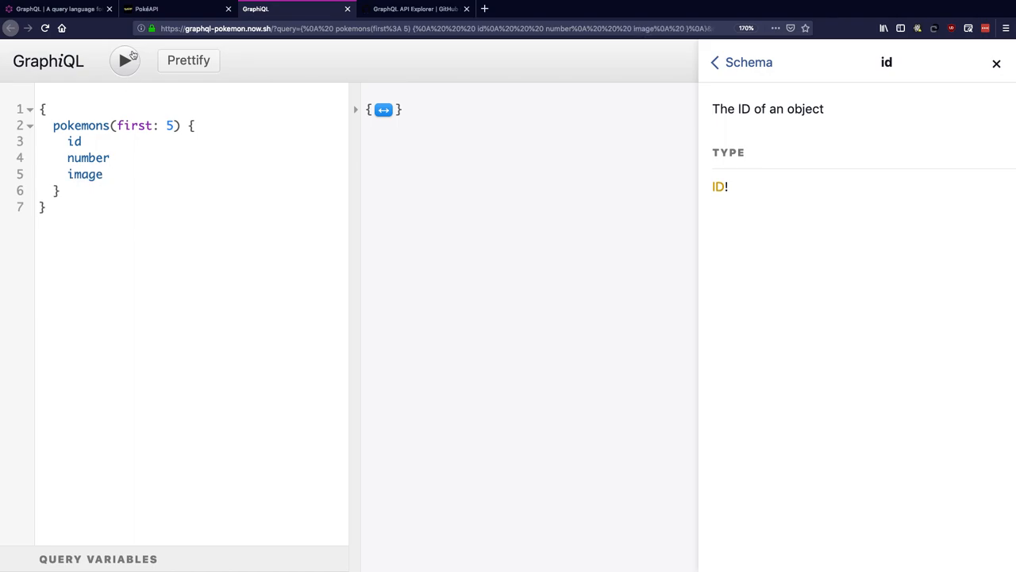
click(124, 60)
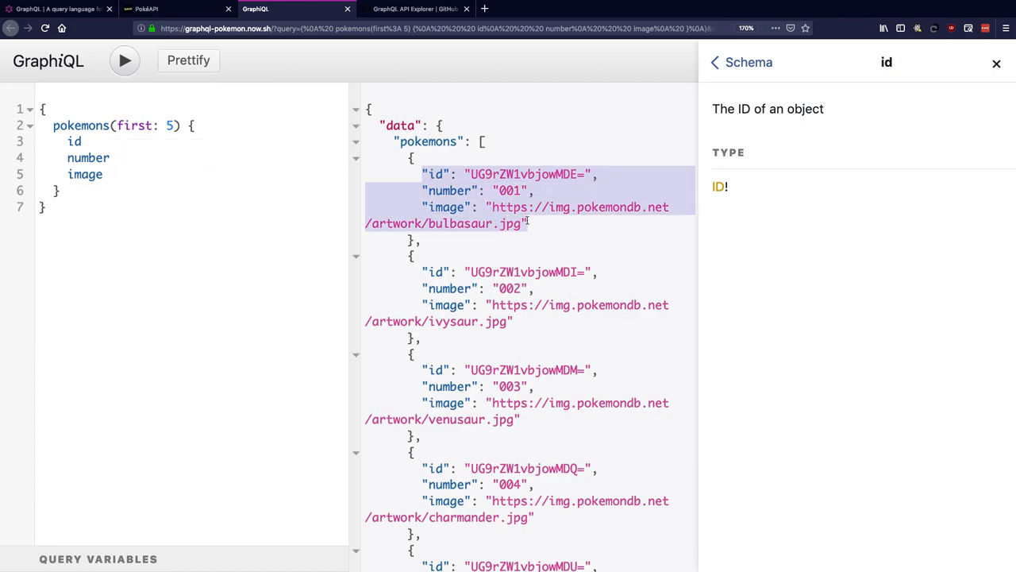
scroll(down, 3)
text(name)
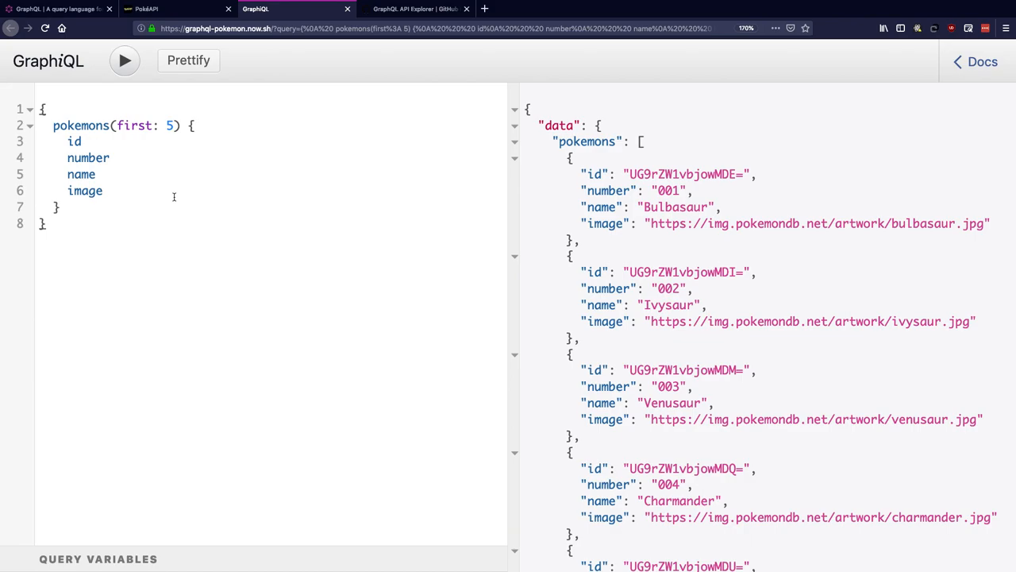
Leave the GraphiQL results and switch to the PokéAPI tab showing ditto.
click(167, 9)
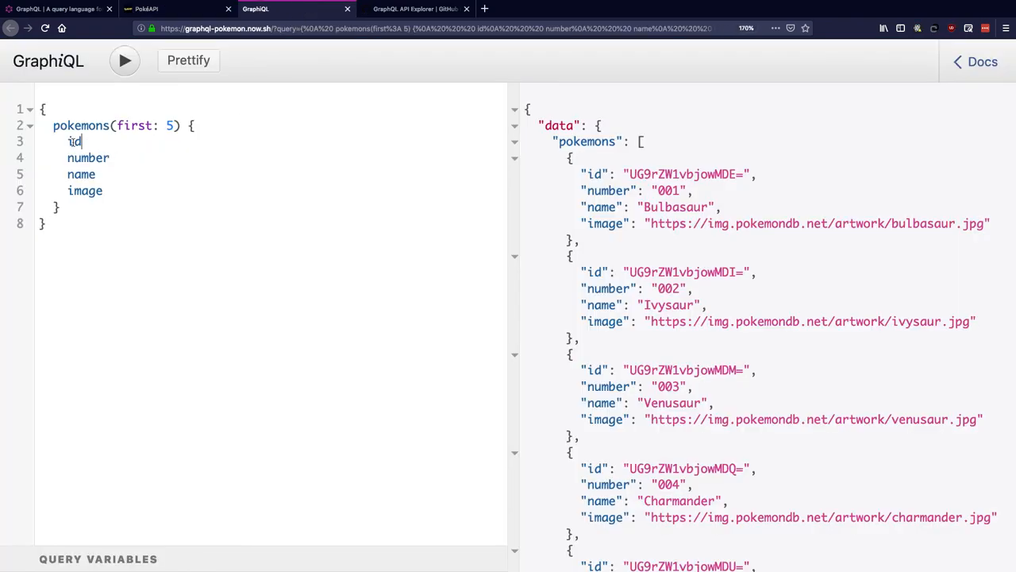
click(147, 9)
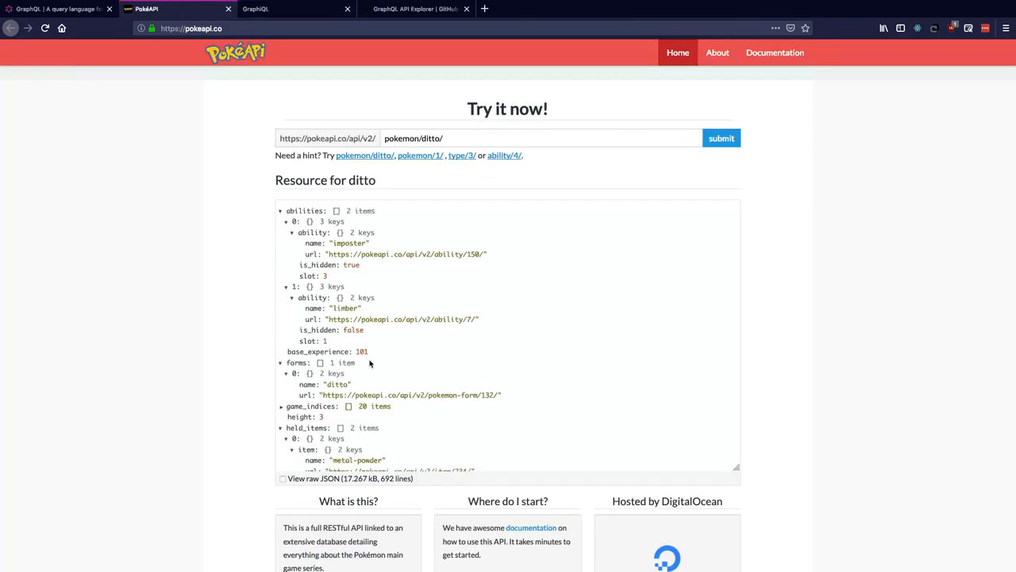
Load bulbasaur's pokemon/1/ resource in PokéAPI and scroll through its JSON response.
click(419, 155)
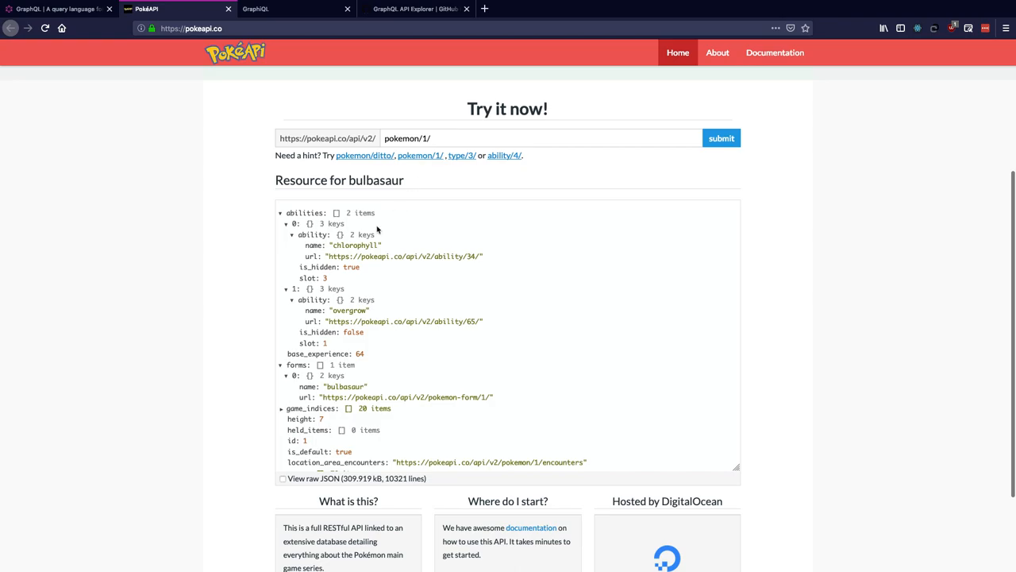
scroll(down, 3)
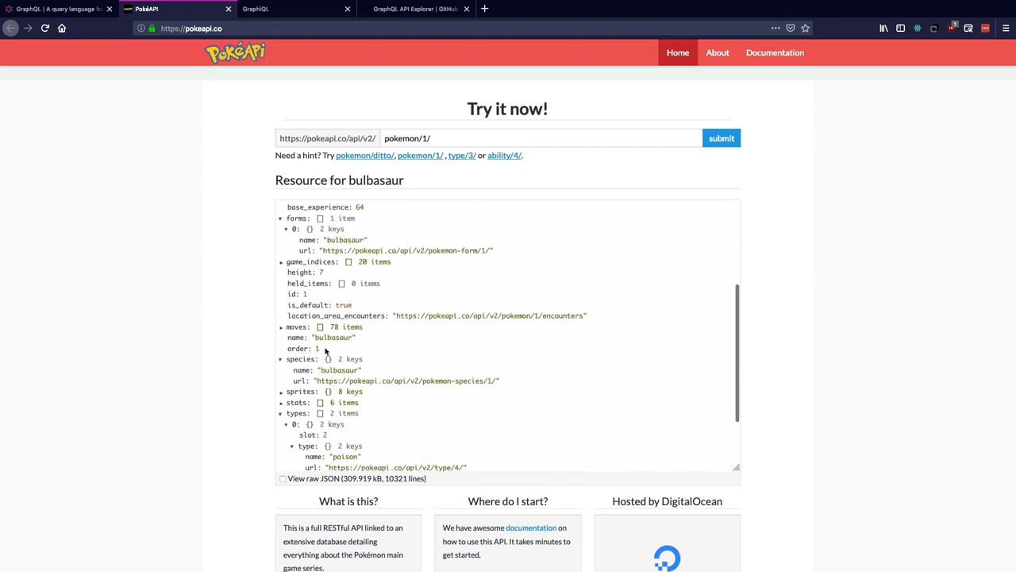
scroll(down, 3)
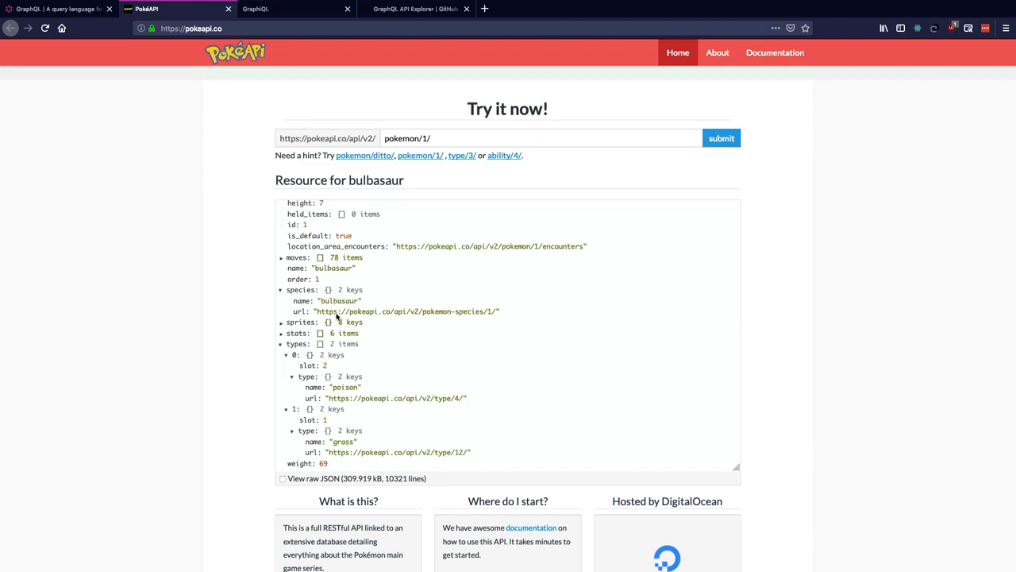
scroll(up, 3)
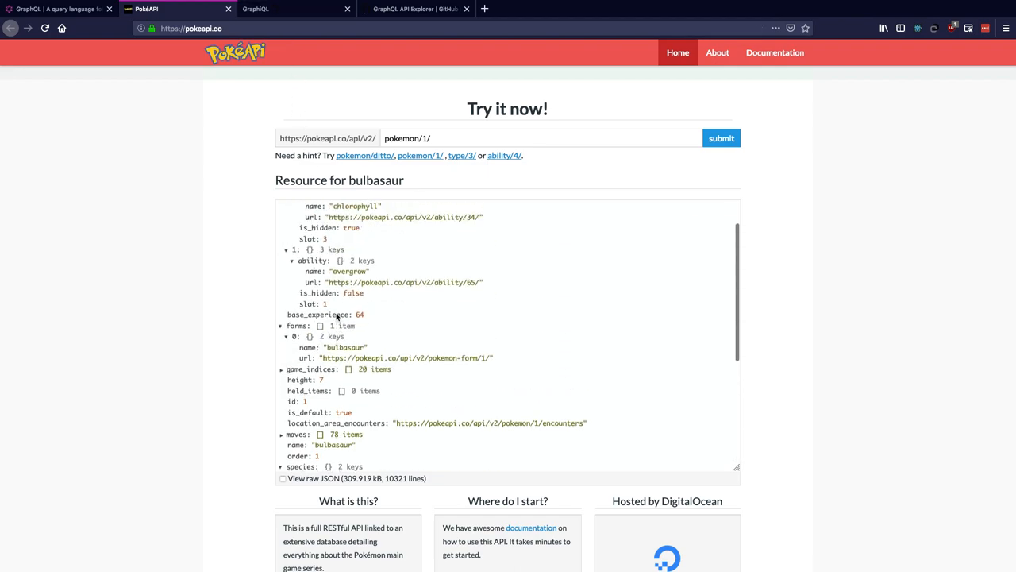
scroll(up, 3)
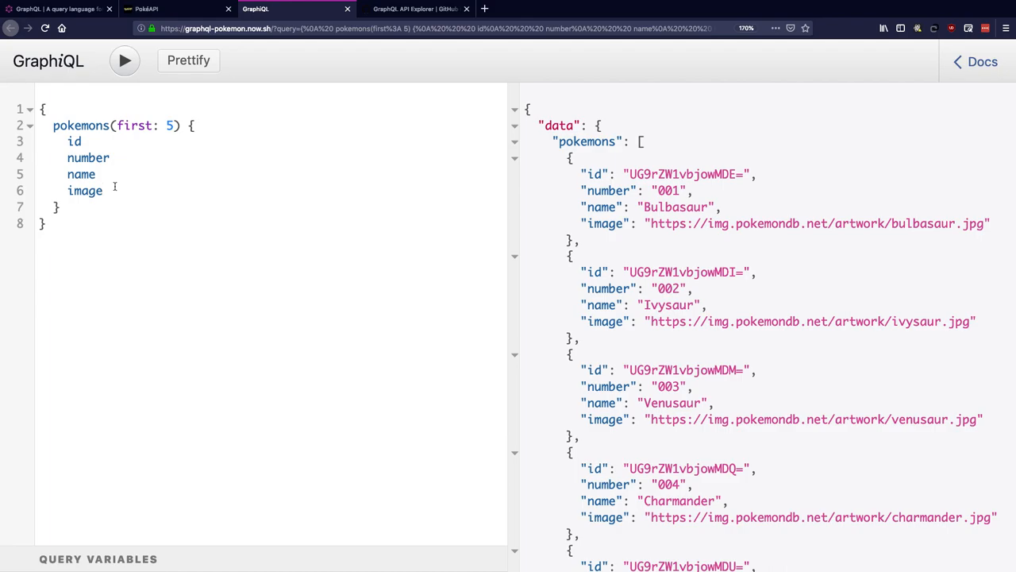
Browse Docs from Query to the pokemon and pokemons queries and Pokemon type fields, then close Docs.
click(101, 190)
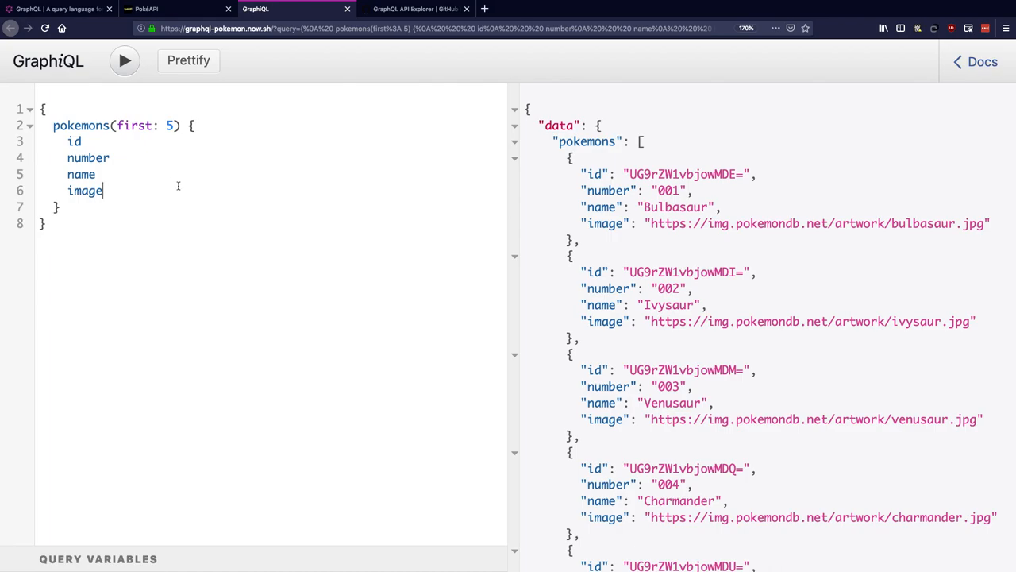
mouse_move(496, 223)
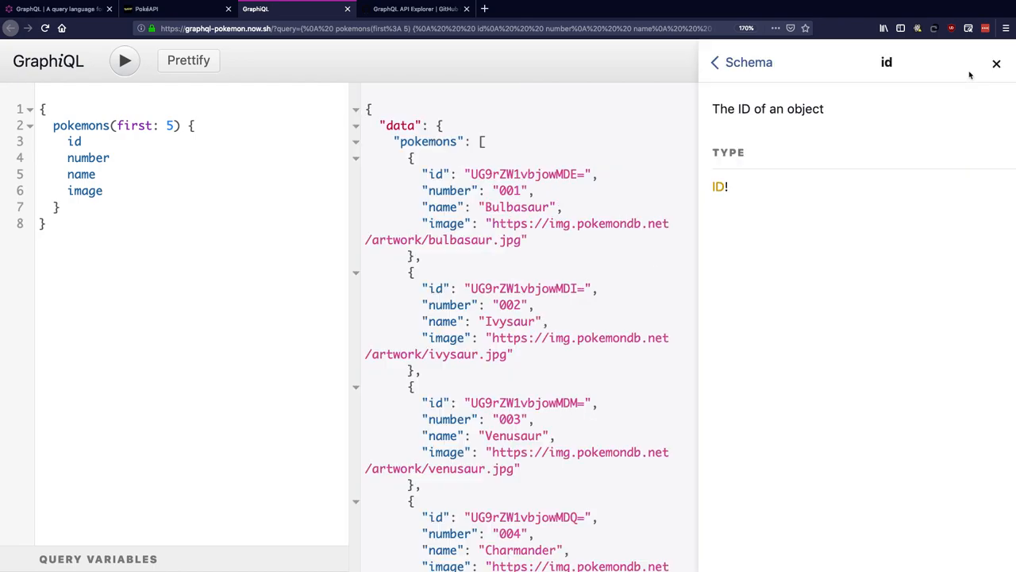
click(714, 62)
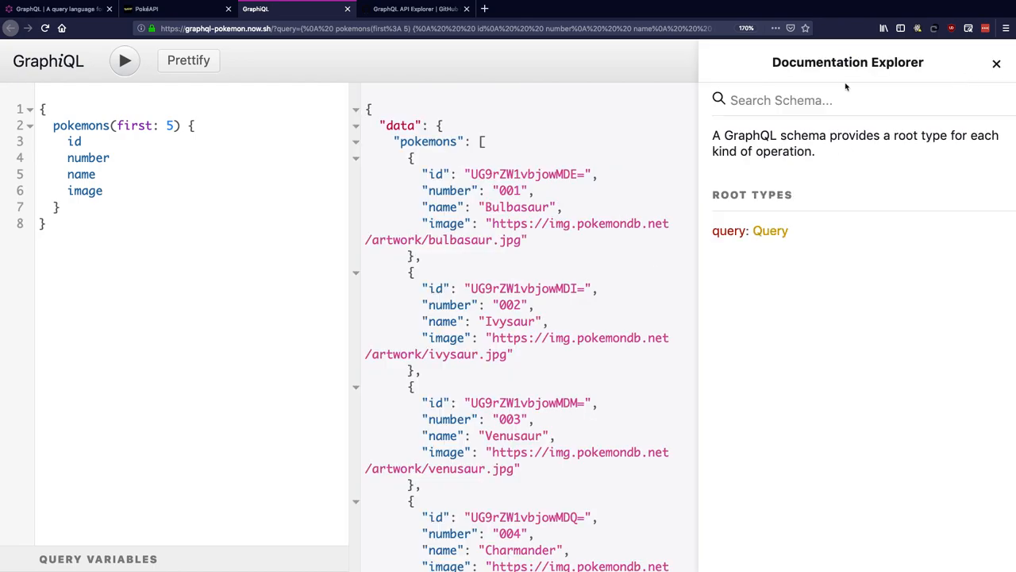
mouse_move(770, 231)
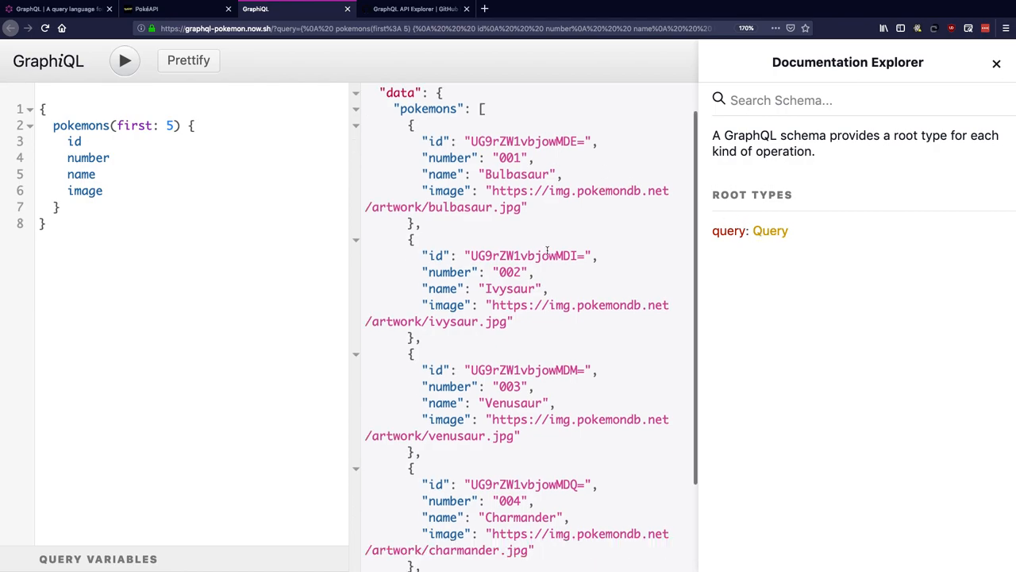
click(770, 230)
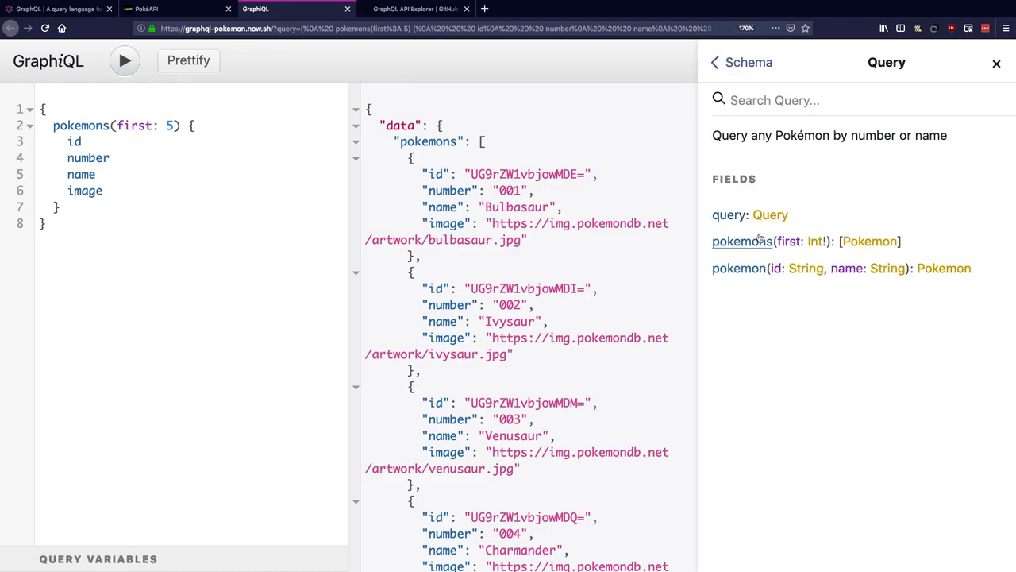
mouse_move(739, 268)
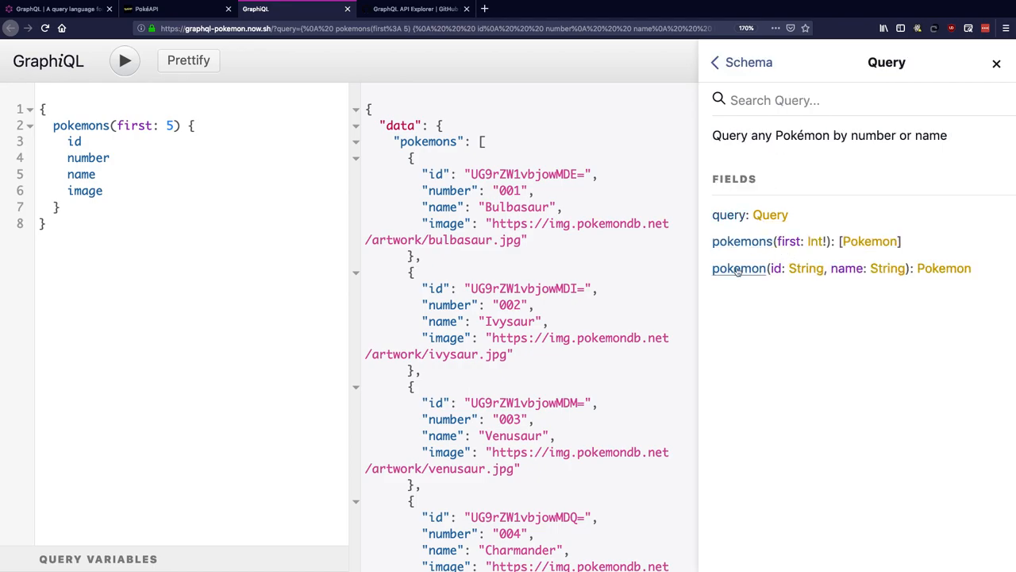
click(738, 268)
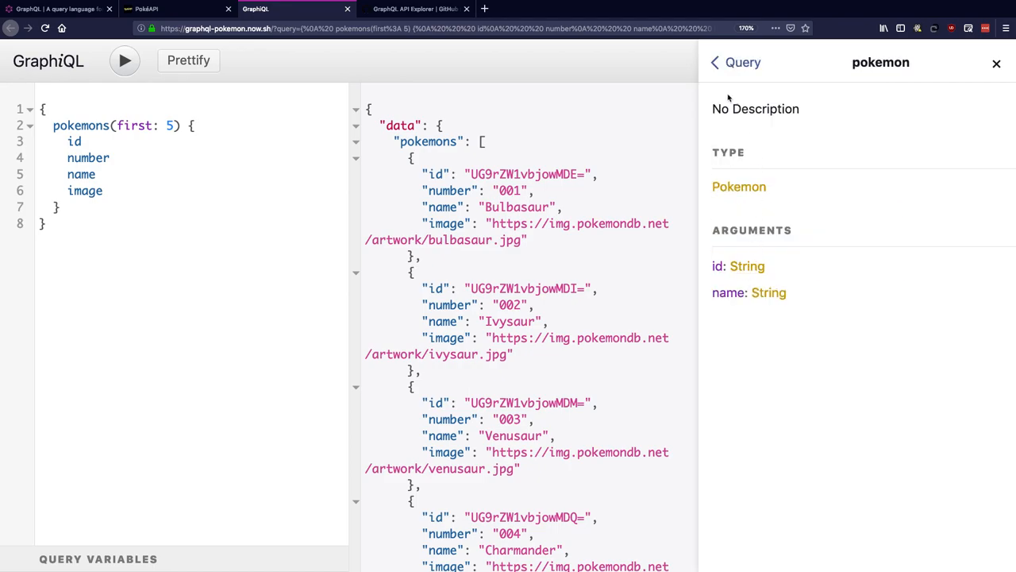
click(714, 62)
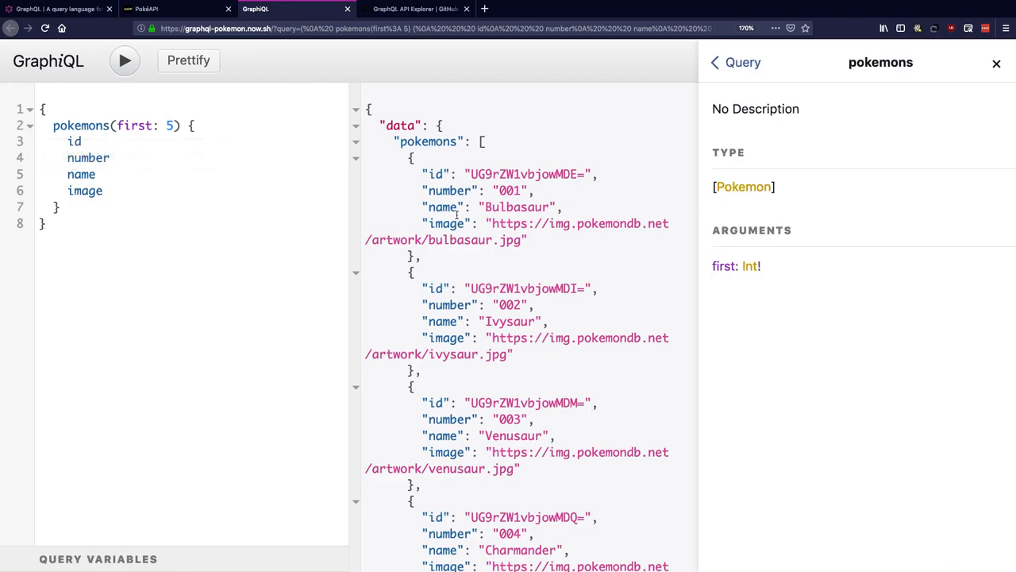
click(744, 187)
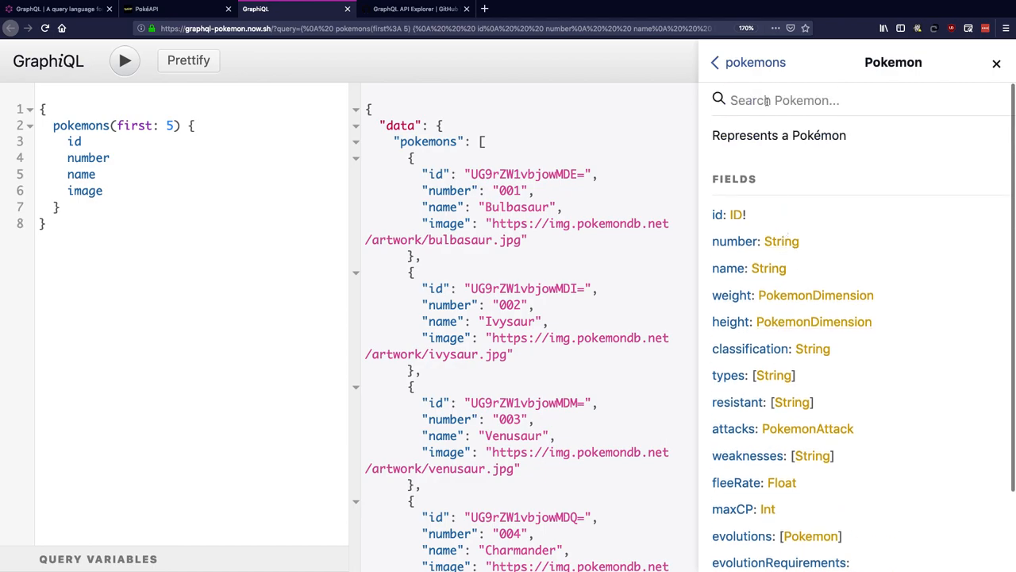
click(996, 63)
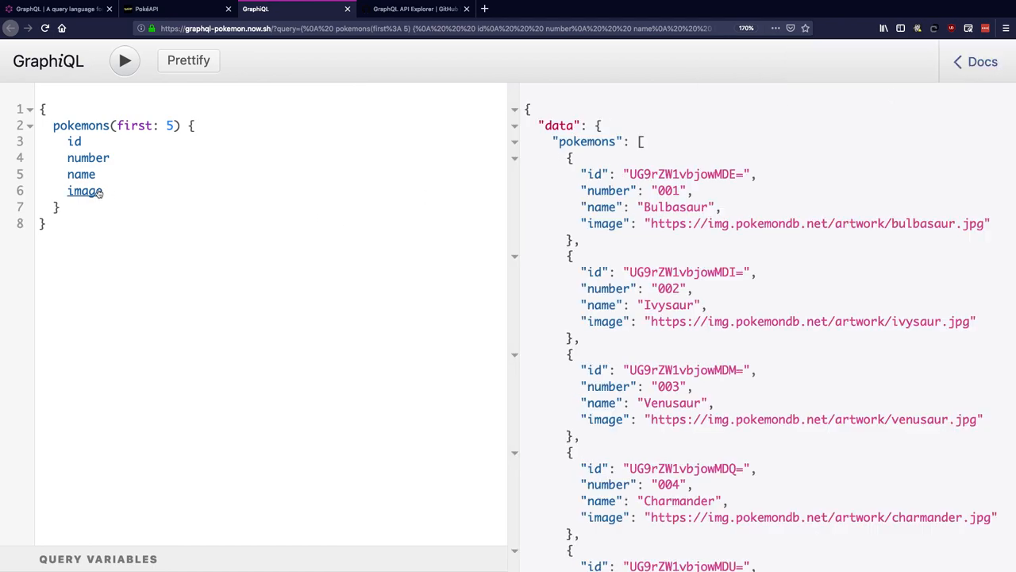
Add weight { minimum maximum } to the query, run it, and highlight Bulbasaur's weights.
key(enter)
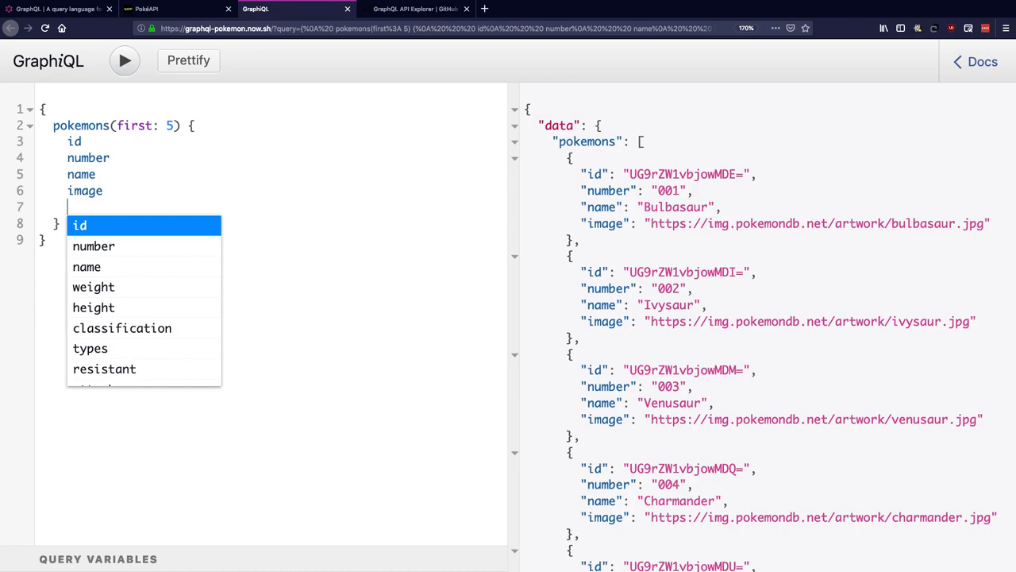
mouse_move(121, 328)
text(weight {)
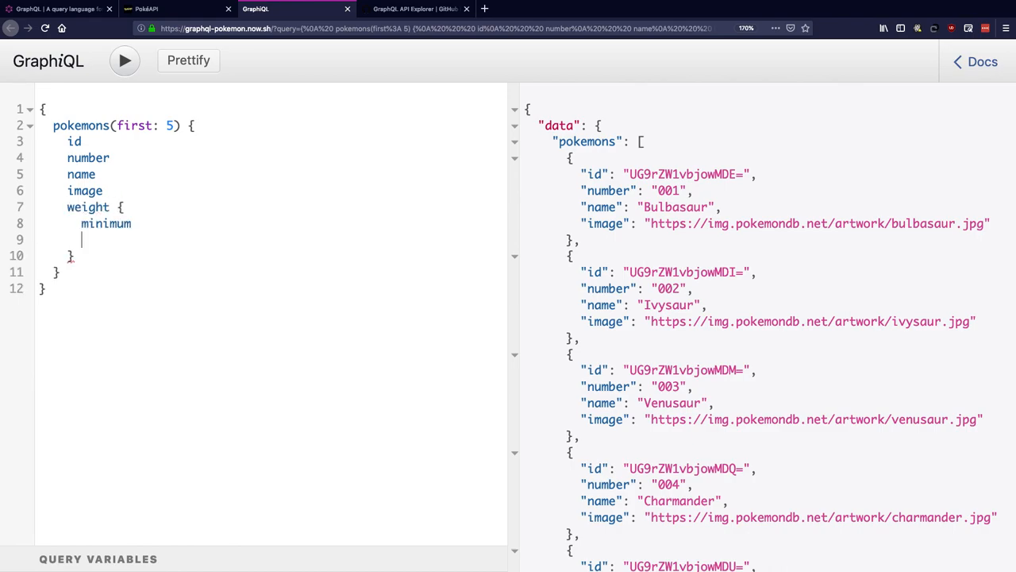
text(maximum)
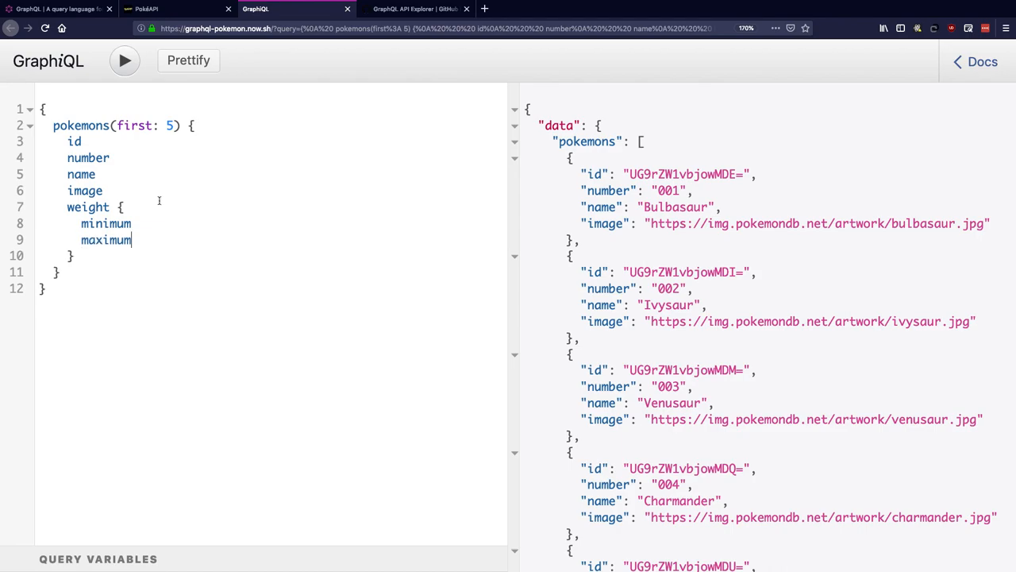
click(124, 61)
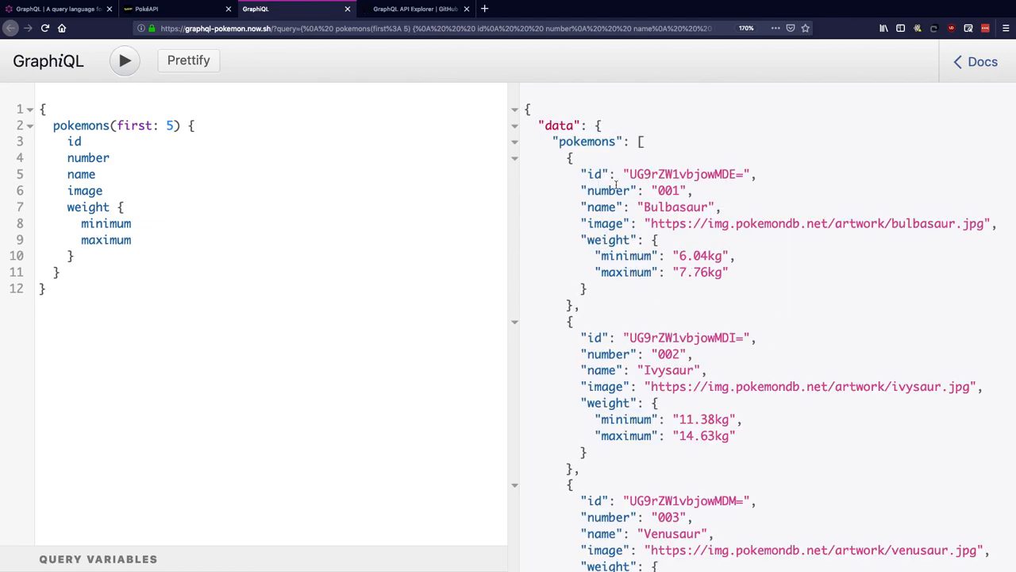
mouse_move(671, 207)
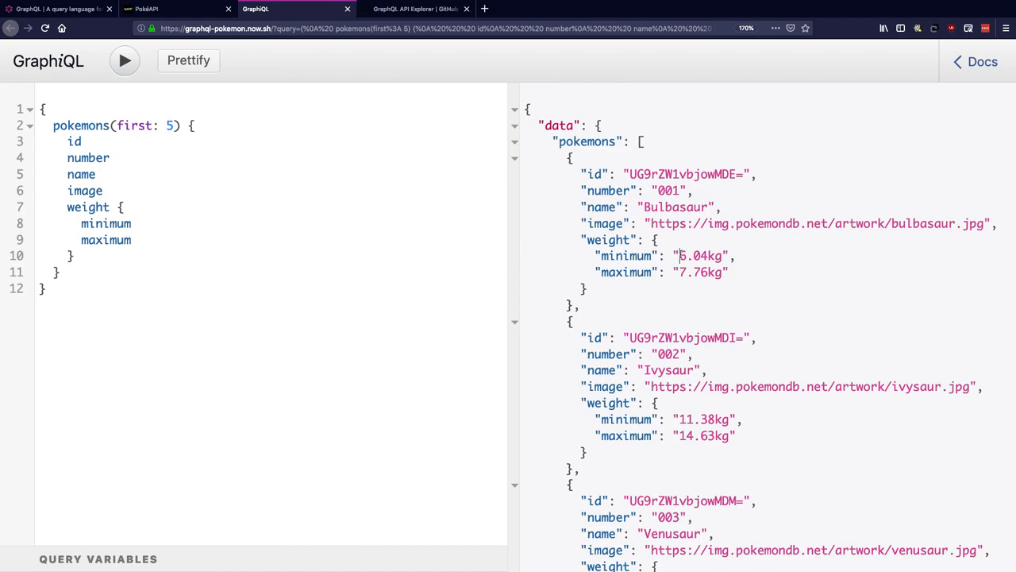
double_click(699, 256)
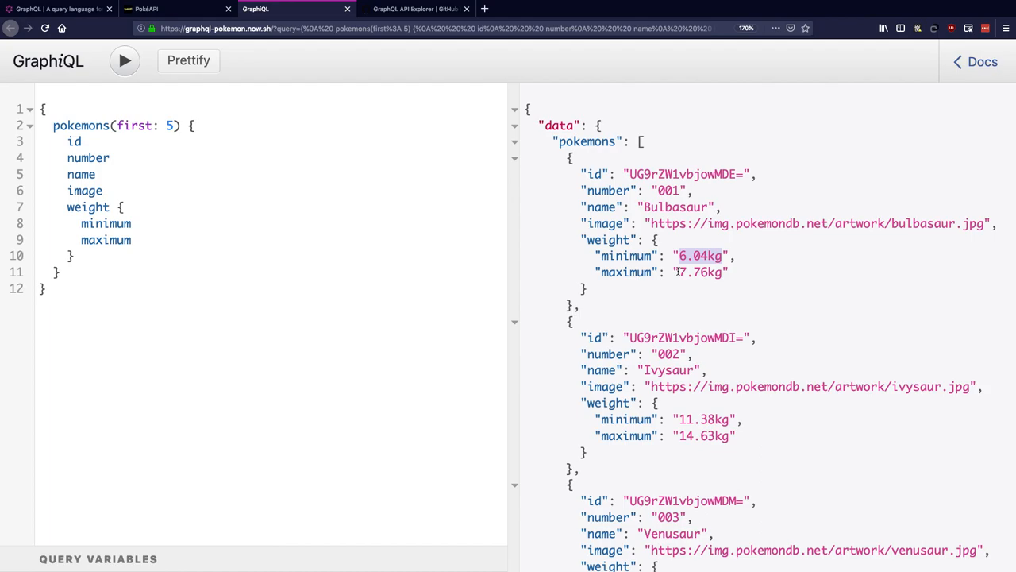
double_click(700, 272)
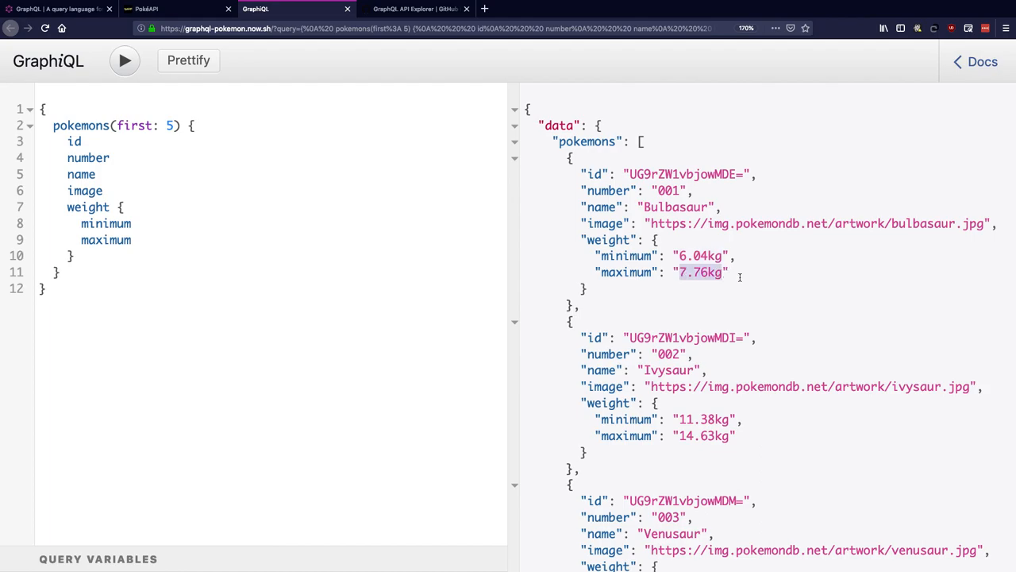
mouse_move(748, 279)
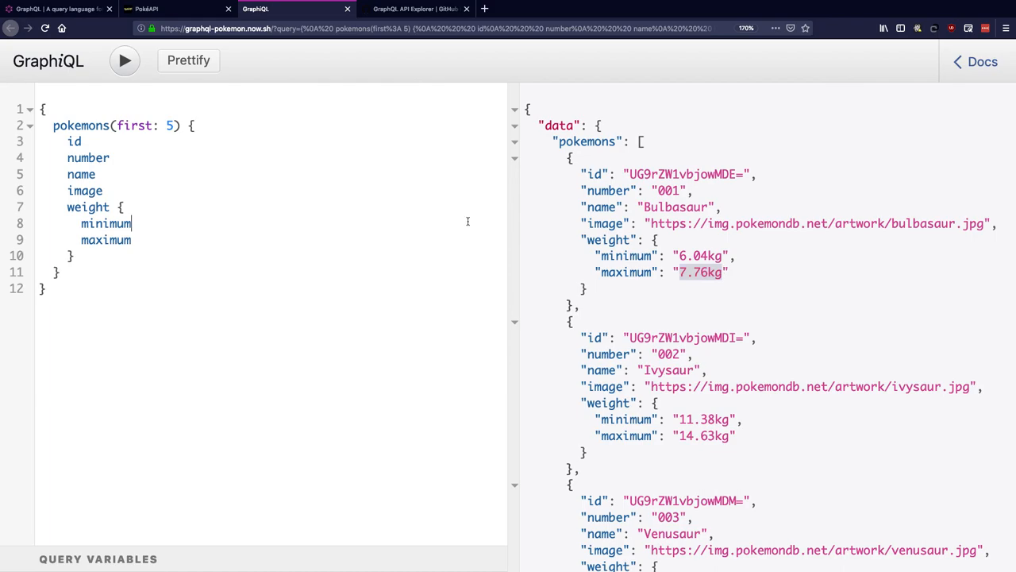
mouse_move(265, 188)
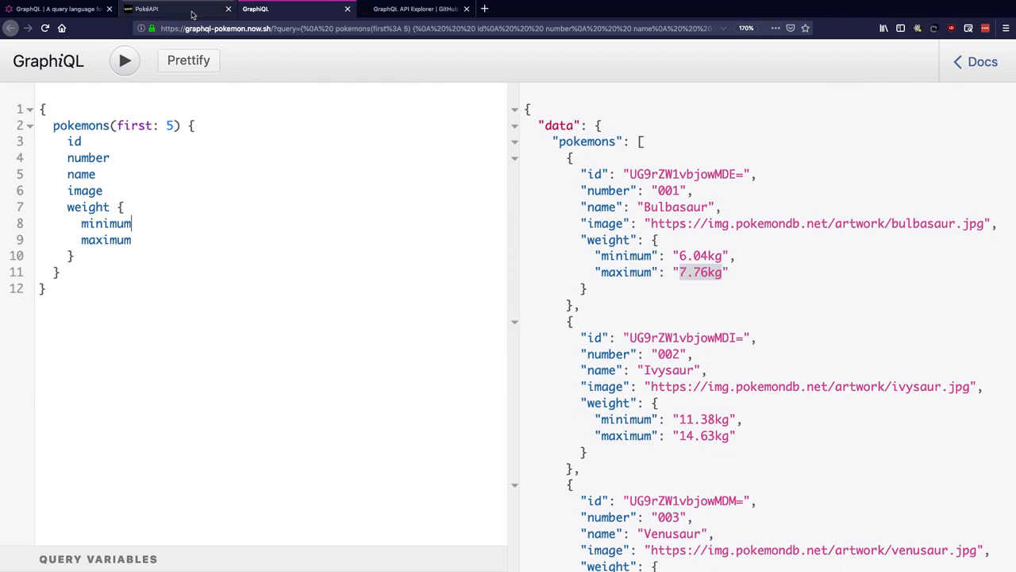
click(178, 9)
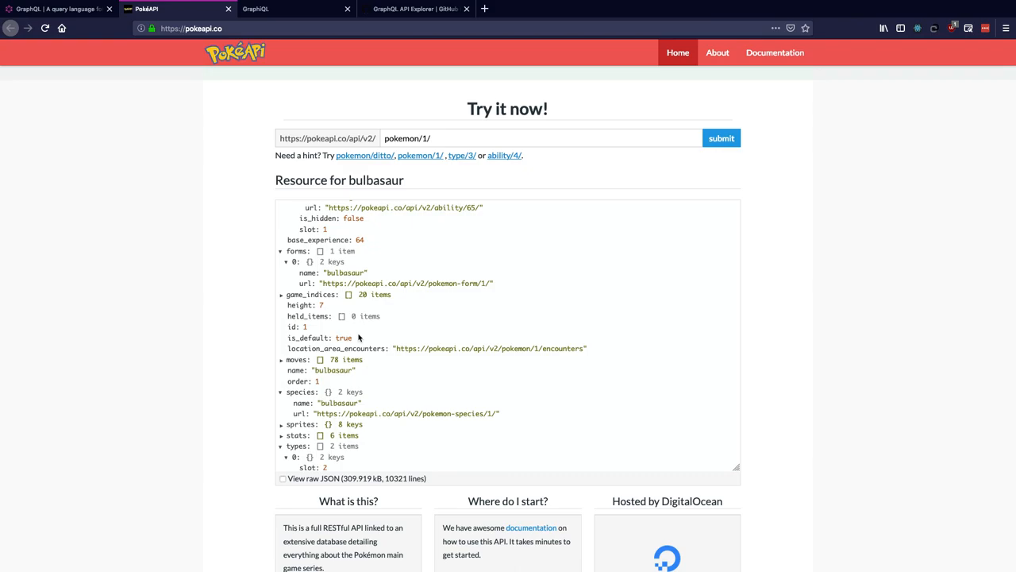
scroll(down, 3)
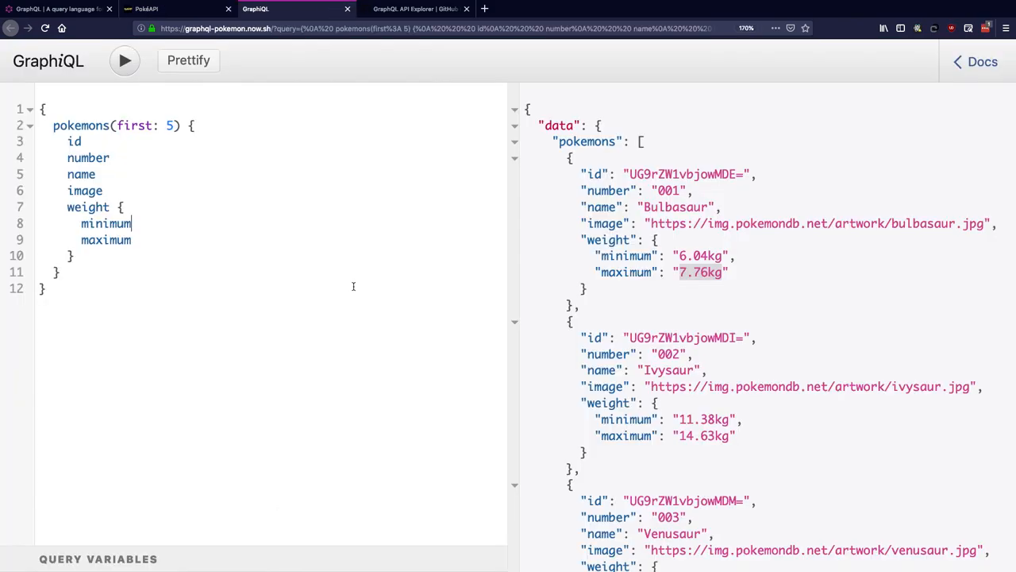
click(55, 9)
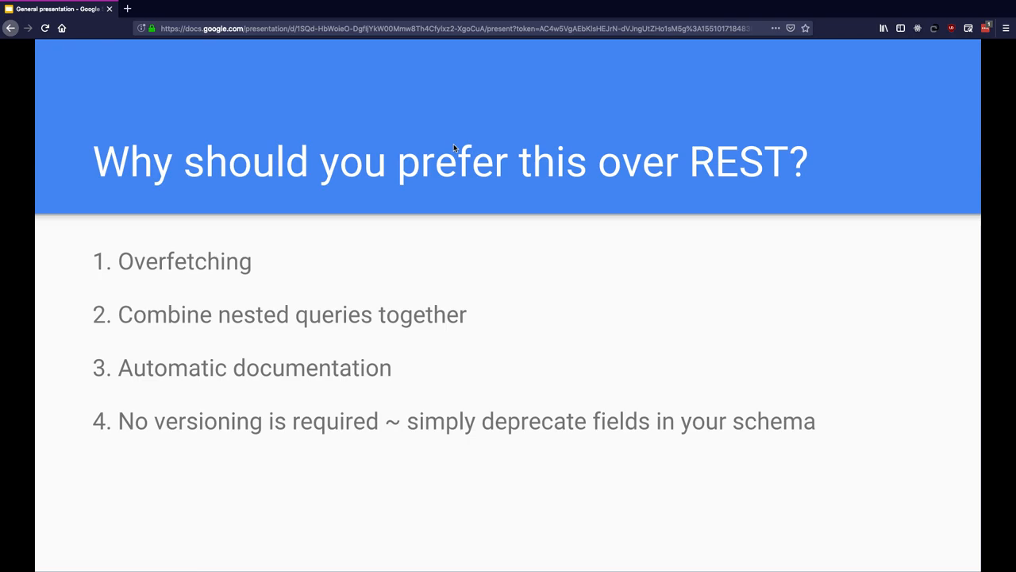
mouse_move(465, 288)
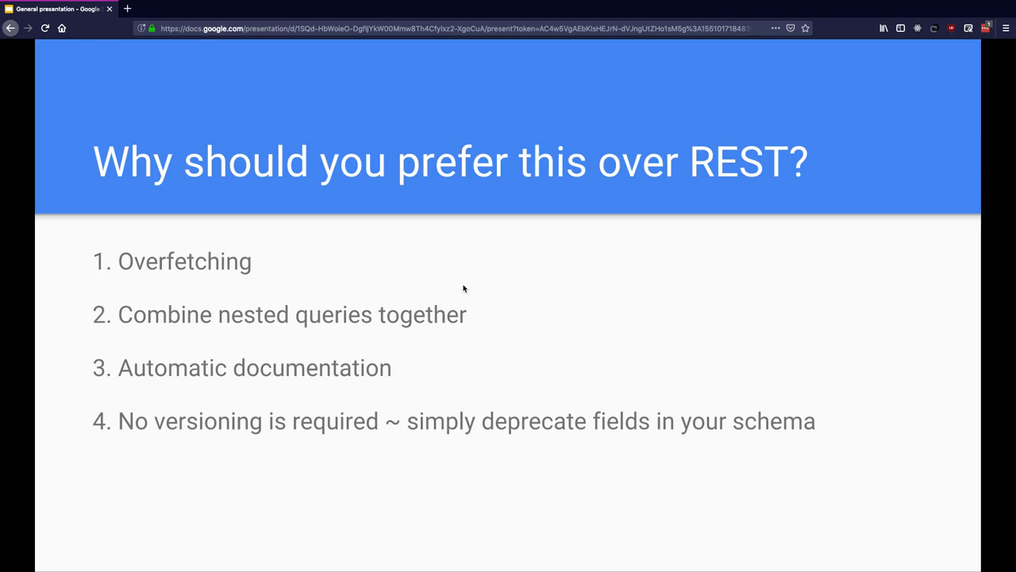
Move from the REST comparison slide to the GitHub GraphQL Explorer avatar query.
click(416, 9)
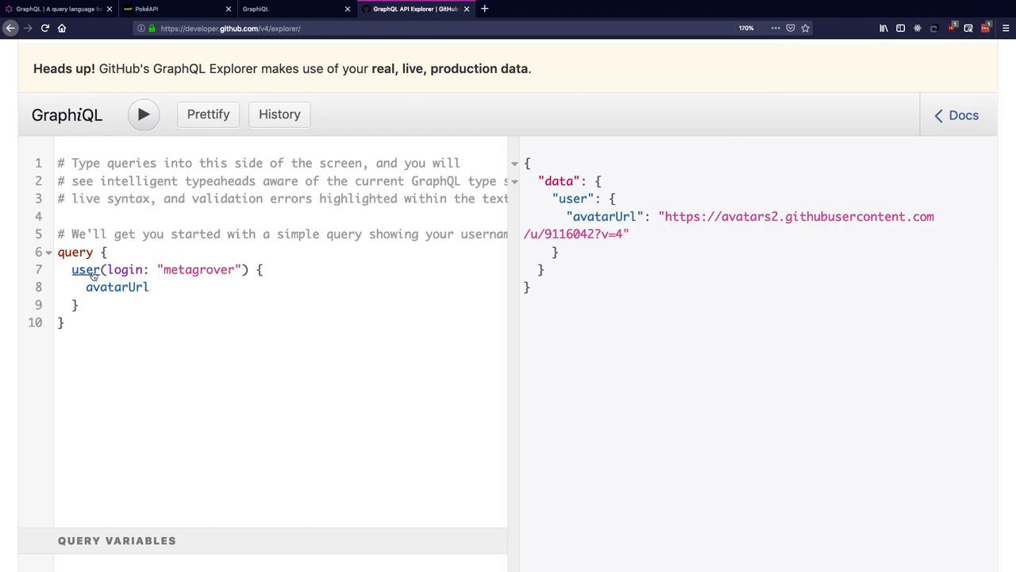
Highlight the field and login names in the avatarUrl query, then open a new tab.
double_click(197, 270)
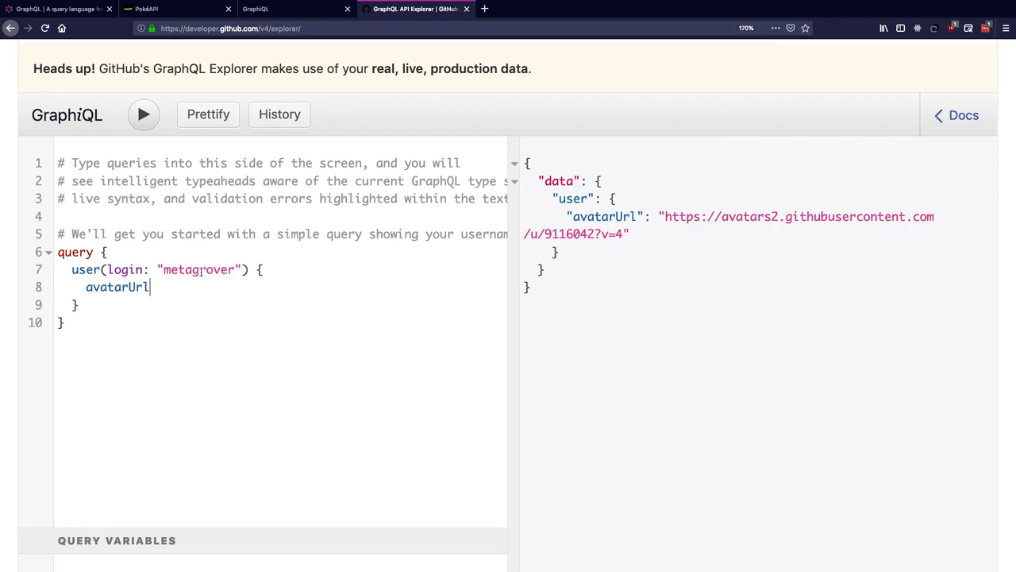
double_click(198, 269)
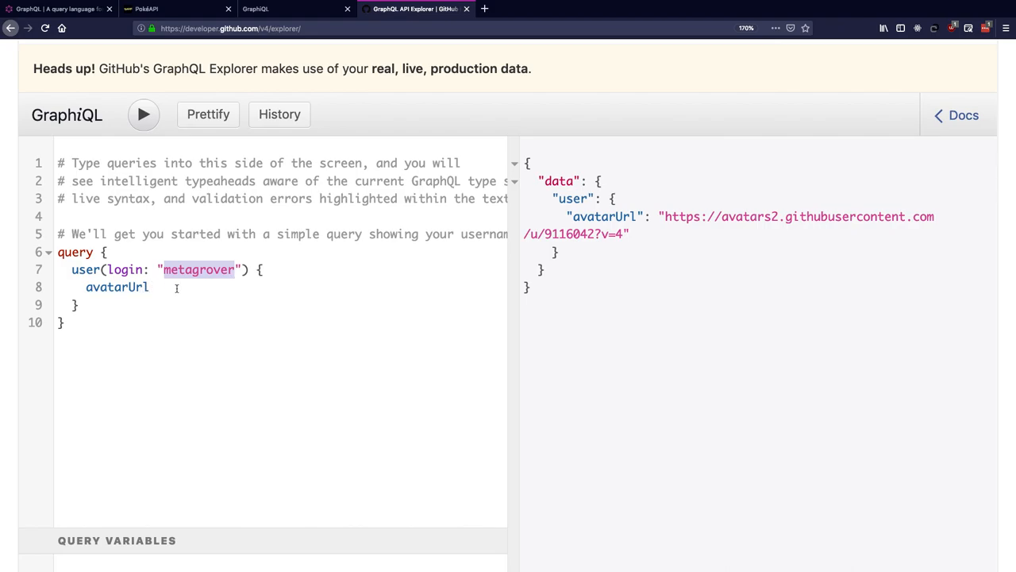
click(604, 9)
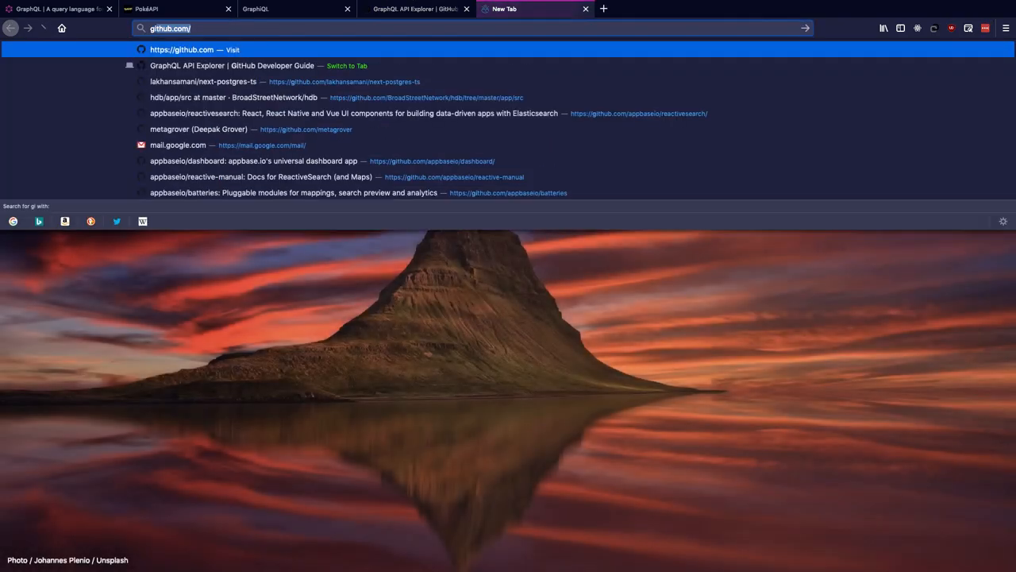
View the queried user's GitHub profile and pinned repositories, then return to the Explorer.
click(200, 128)
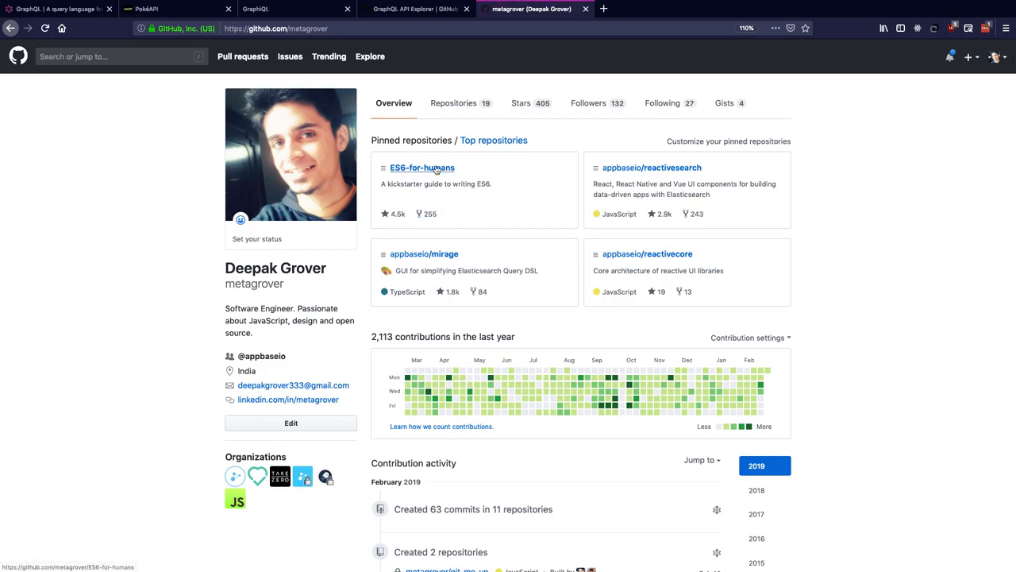
mouse_move(622, 183)
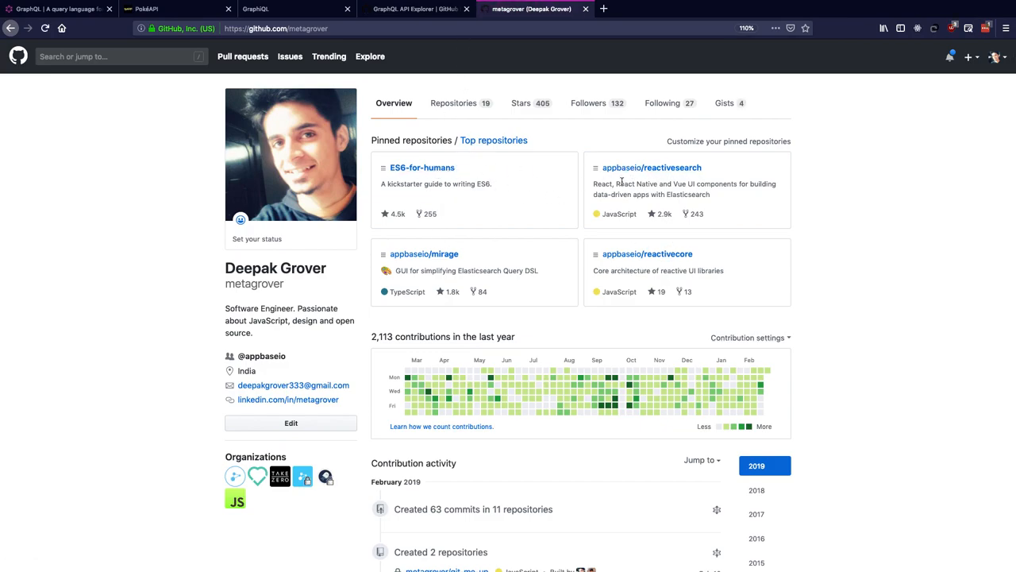
mouse_move(520, 181)
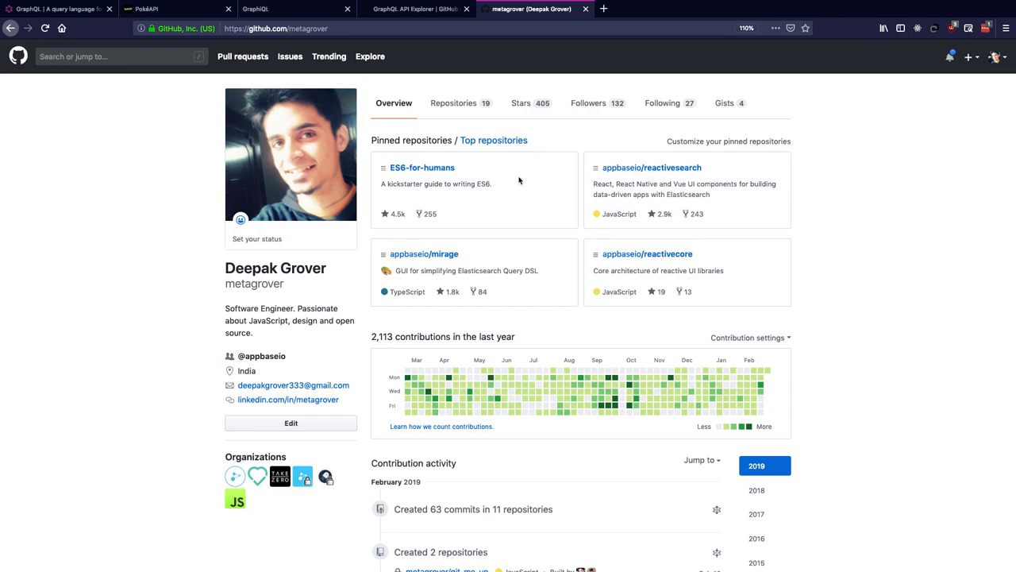
click(413, 8)
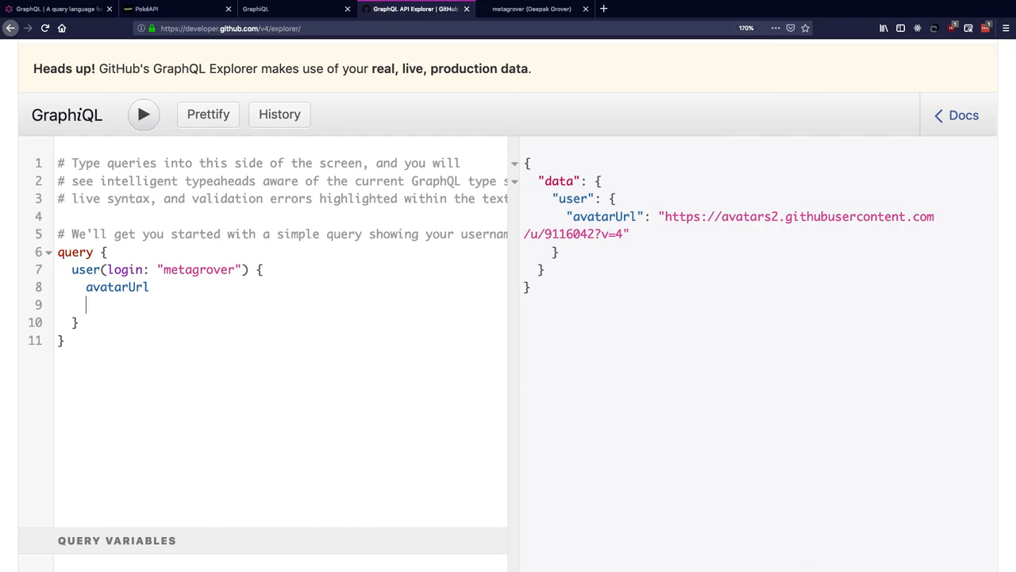
Query pinnedRepositories(first: 2) nodes' nameWithOwner alongside avatarUrl and run it.
text(pinnedRepositories)
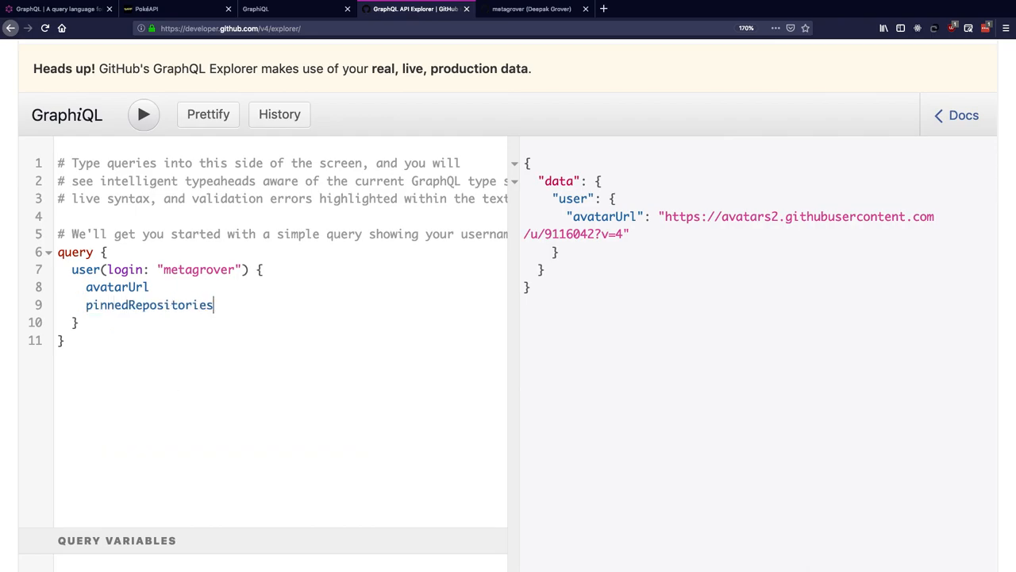
text((fies)
text(nodes {)
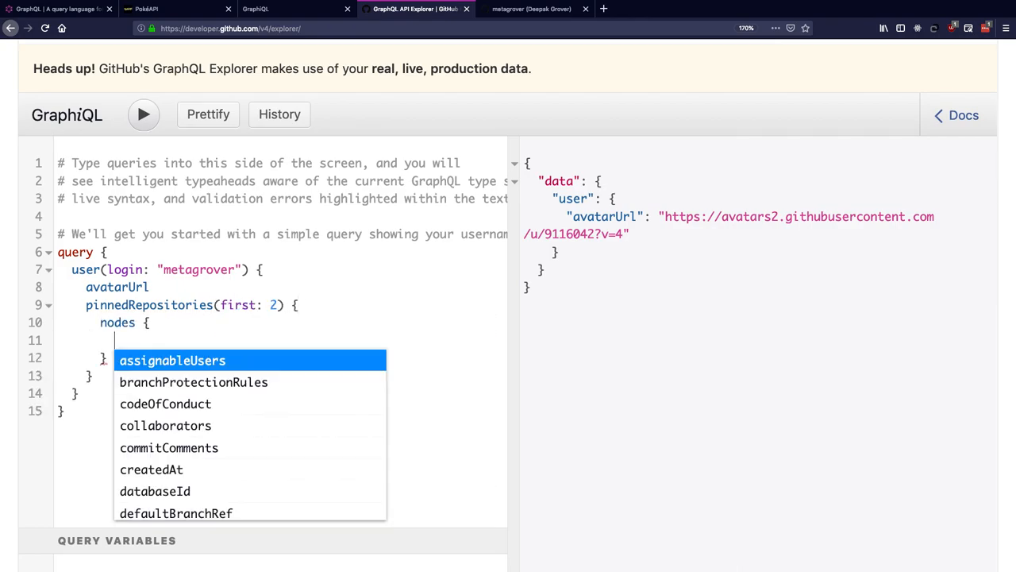
text(nam)
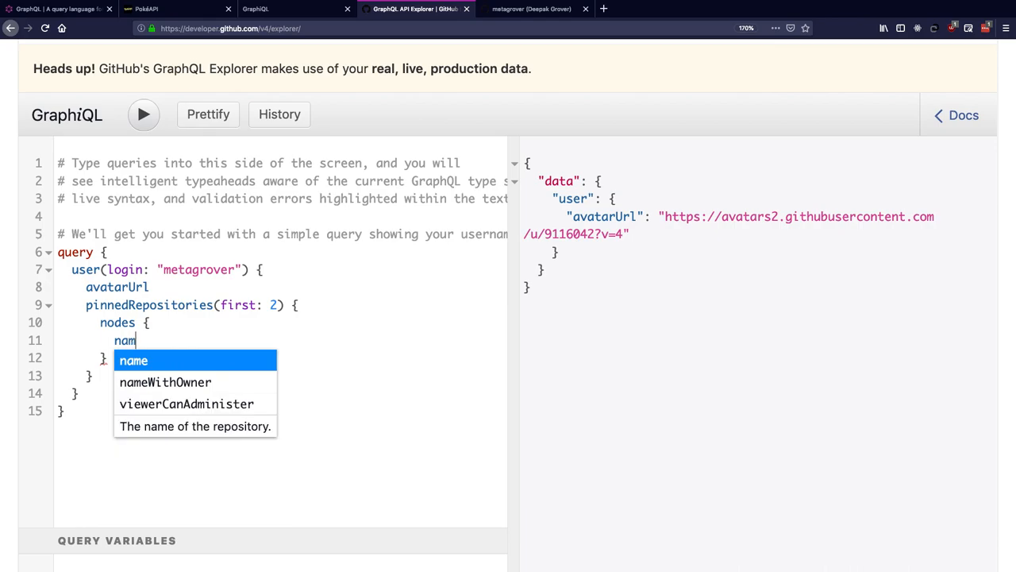
click(143, 114)
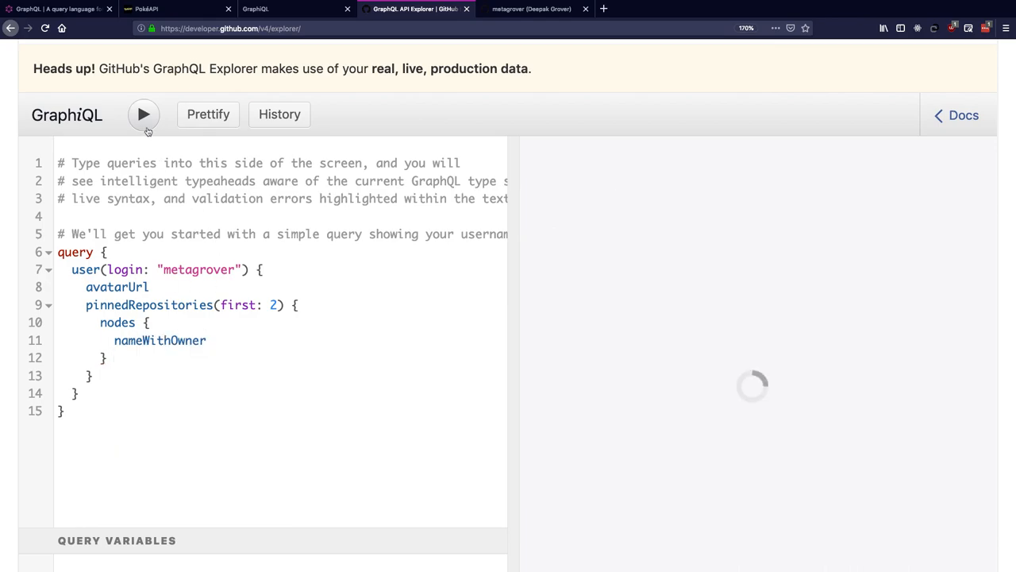
click(143, 115)
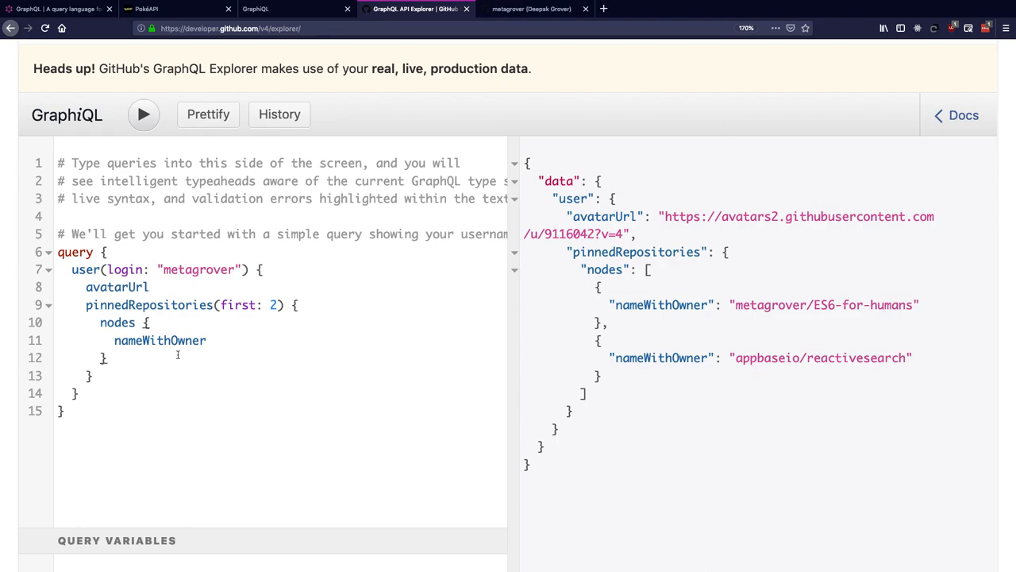
click(530, 9)
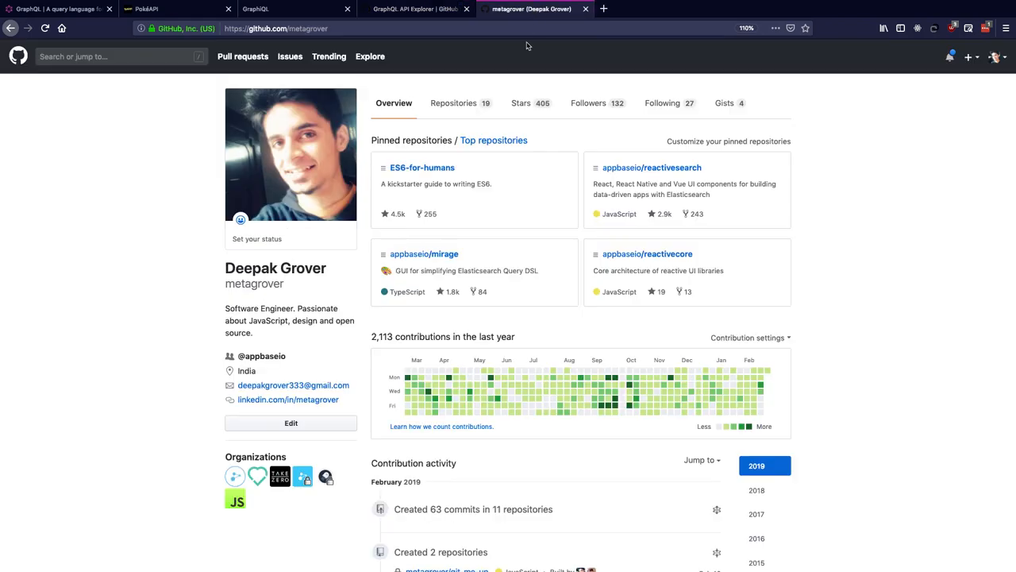
Check the profile's pinned repositories against the results and return to the Explorer query.
click(413, 8)
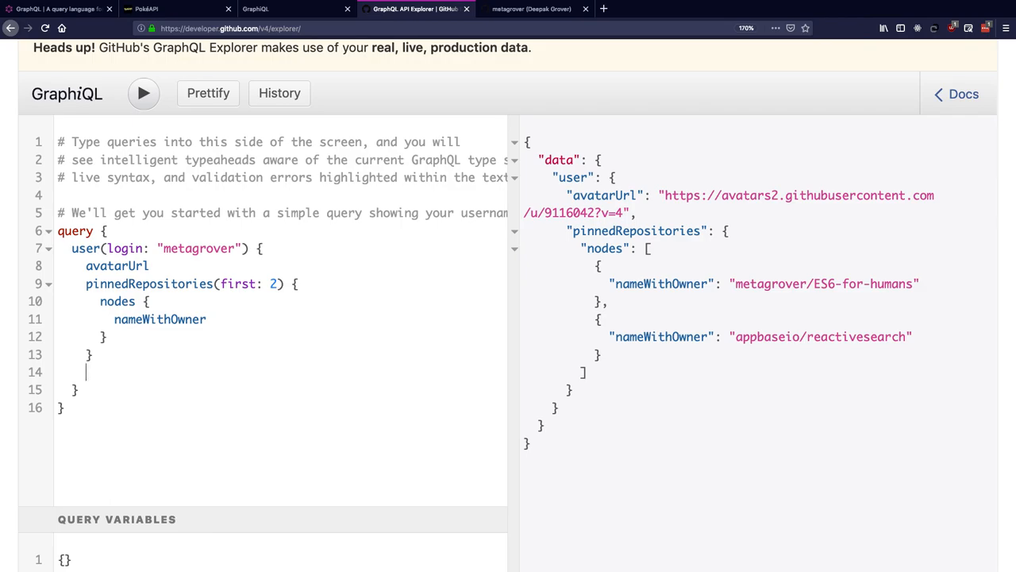
Add starredRepositories(last: 2) with nodes { nameWithOwner } to the query and run it.
text(starredRepositories(last:)
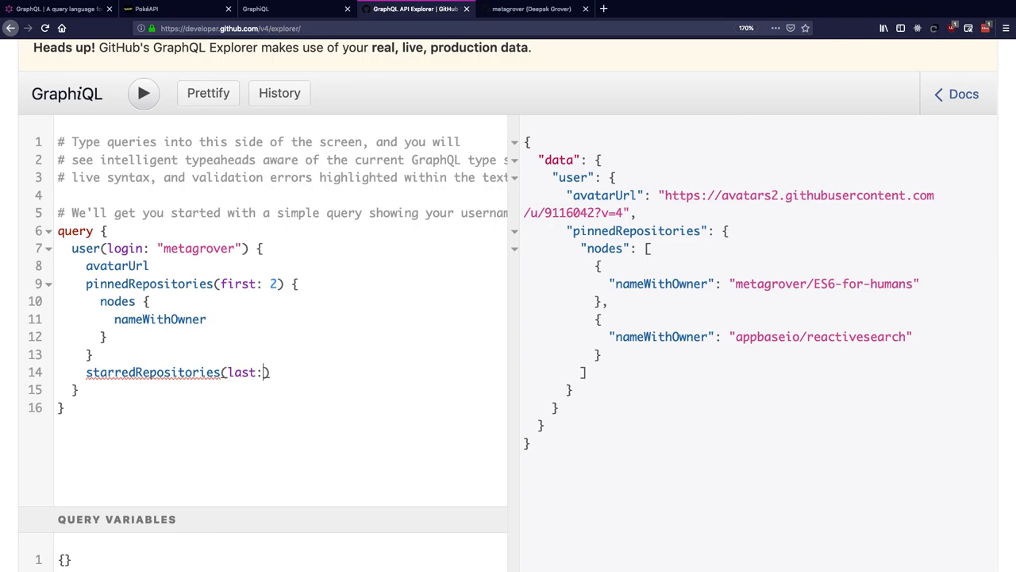
text(2) {)
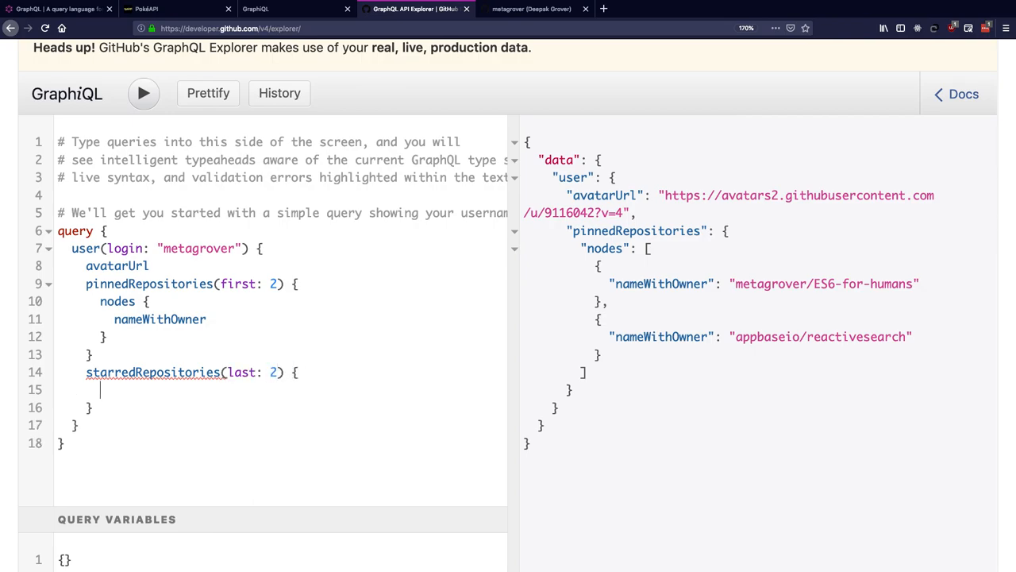
text(nodes {)
text(nameWithOwner)
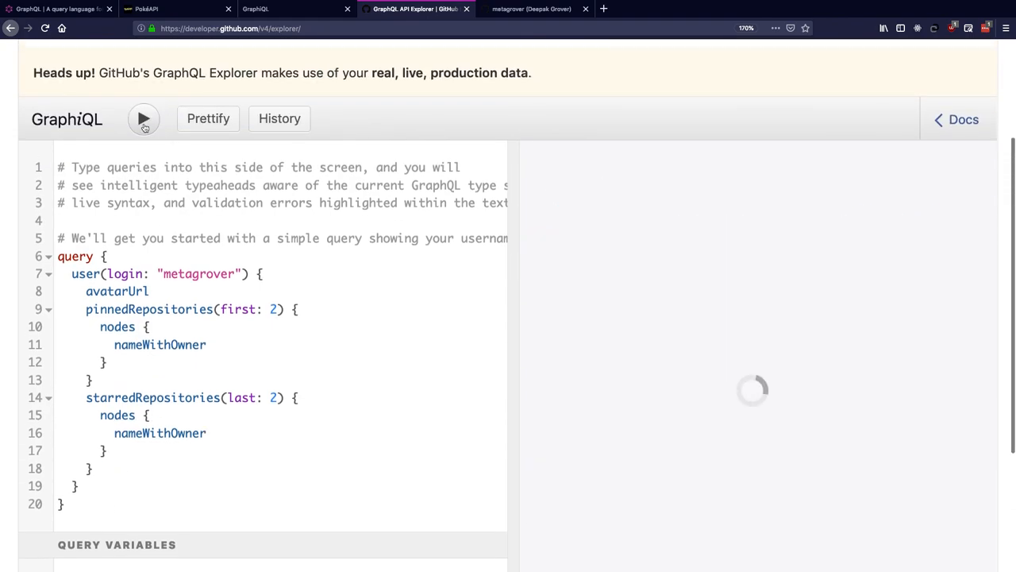
click(144, 119)
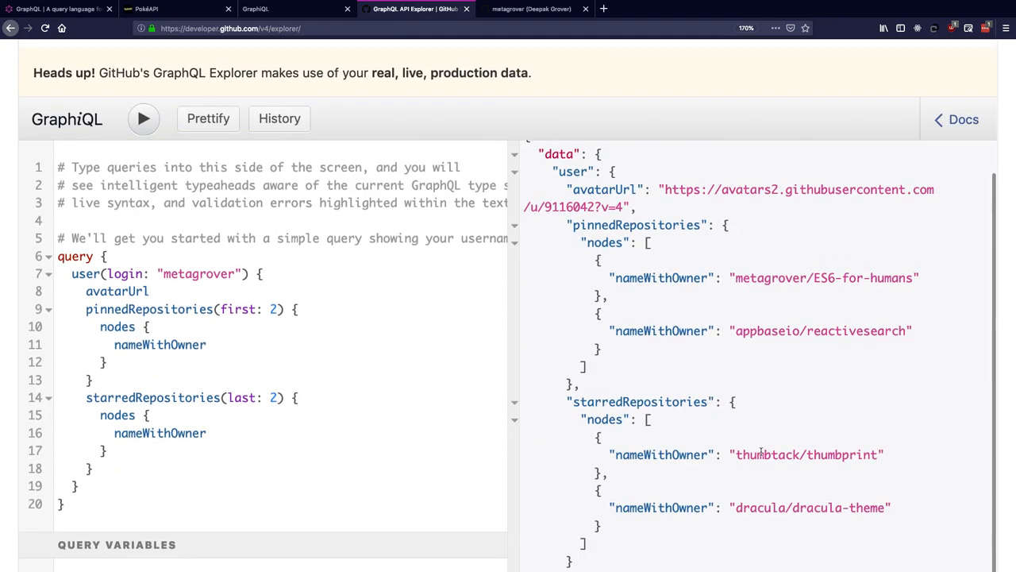
Highlight the returned names thumbtack/thumbprint and dracula/dracula-theme.
double_click(807, 454)
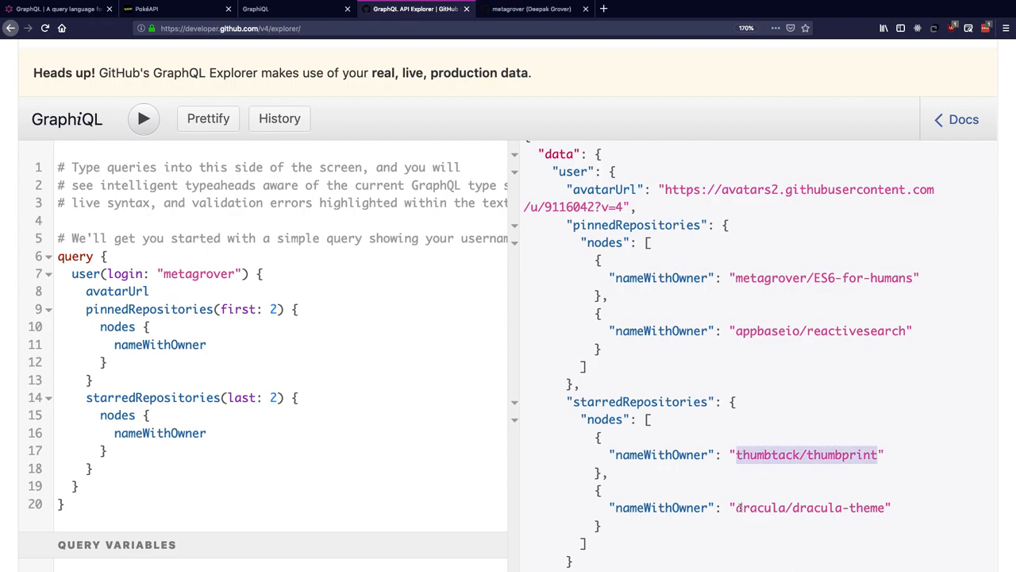
double_click(810, 507)
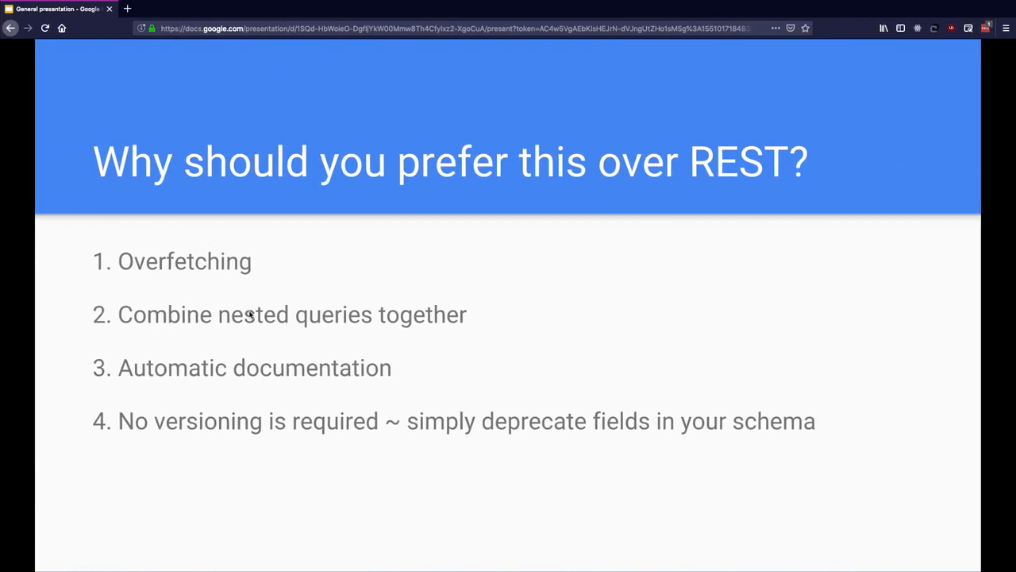
click(415, 9)
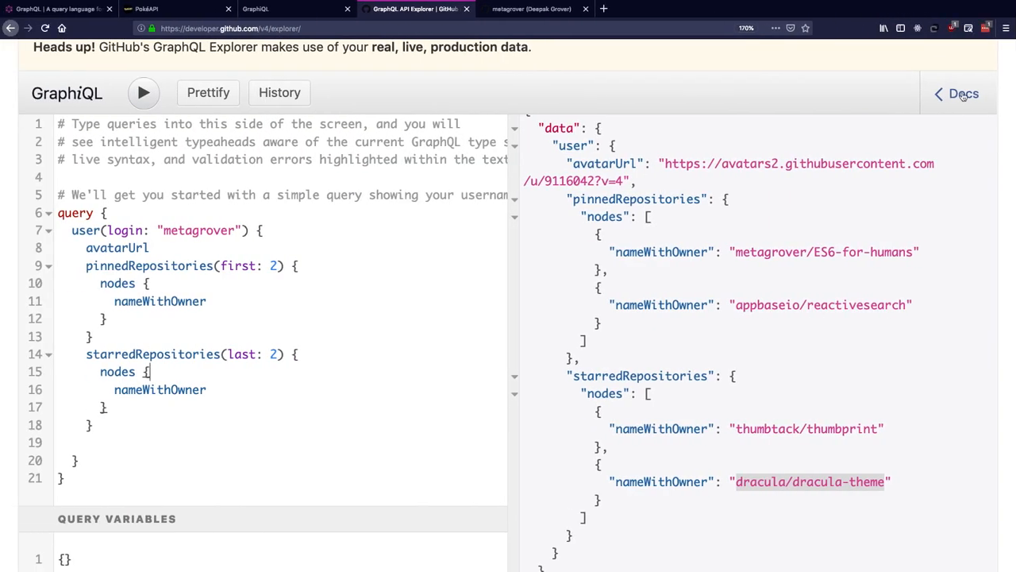
Browse the Query root type's fields in the Docs panel, then bring up graphql.org.
click(964, 94)
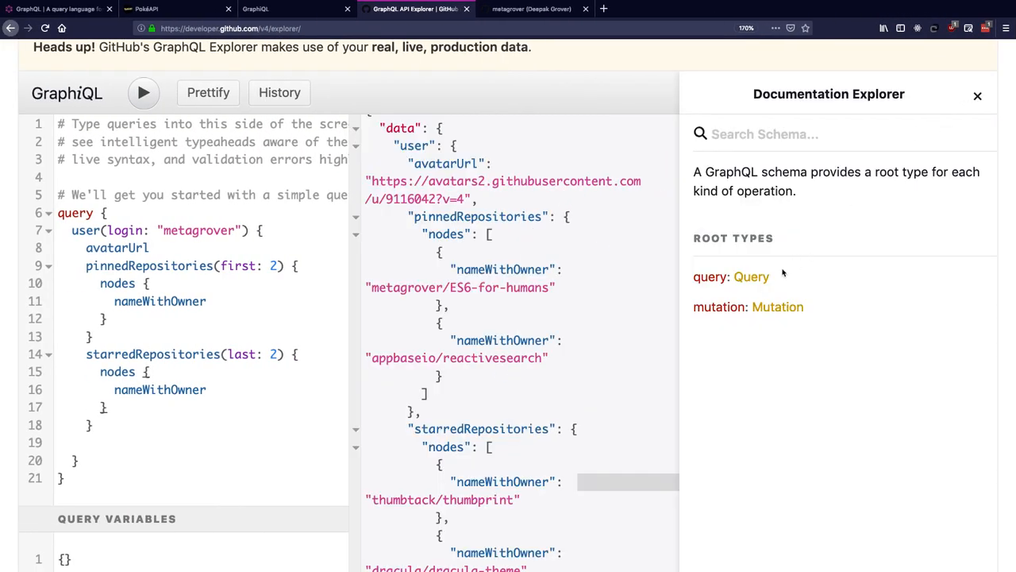
click(751, 277)
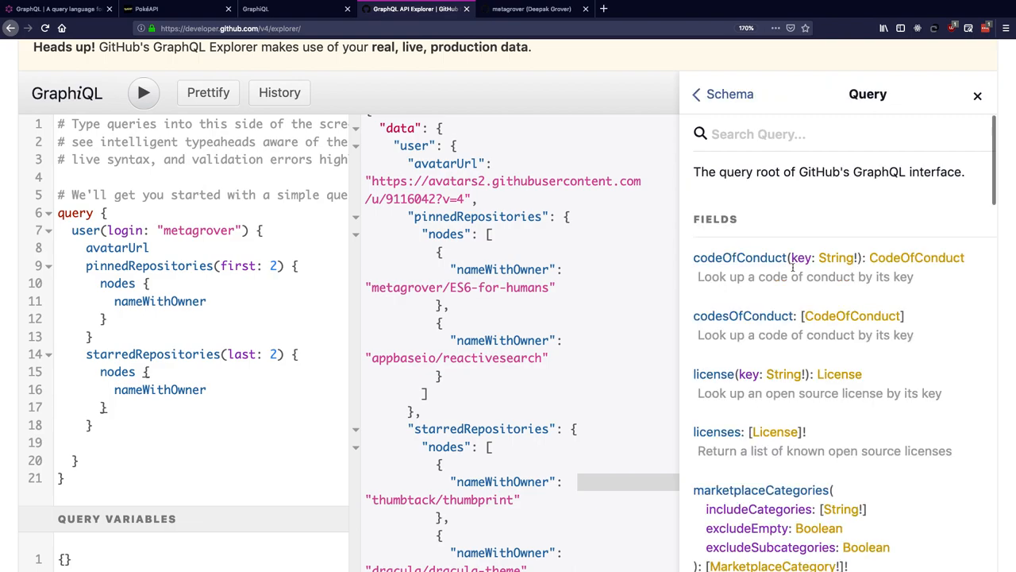
scroll(down, 3)
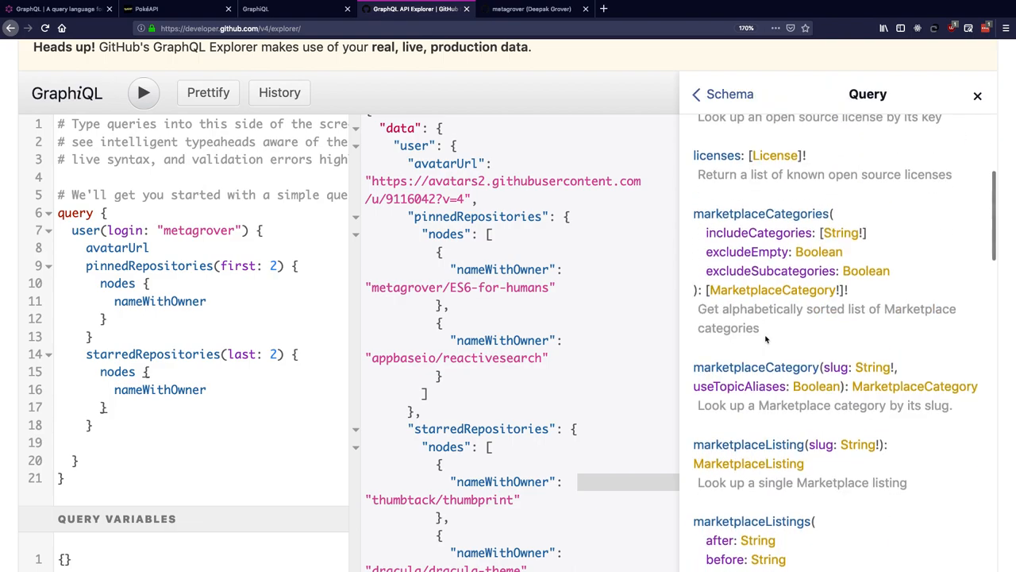
scroll(down, 3)
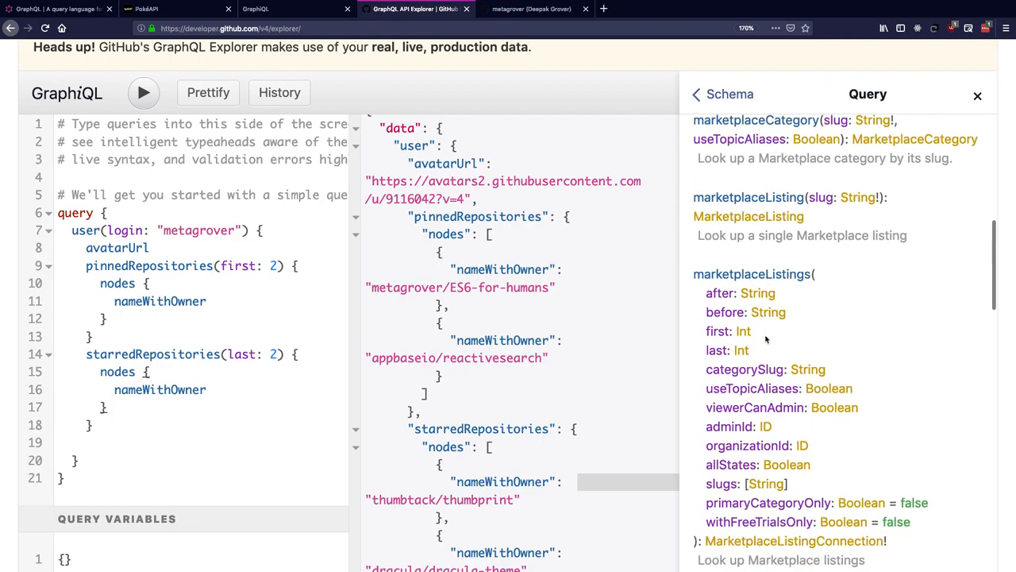
scroll(down, 3)
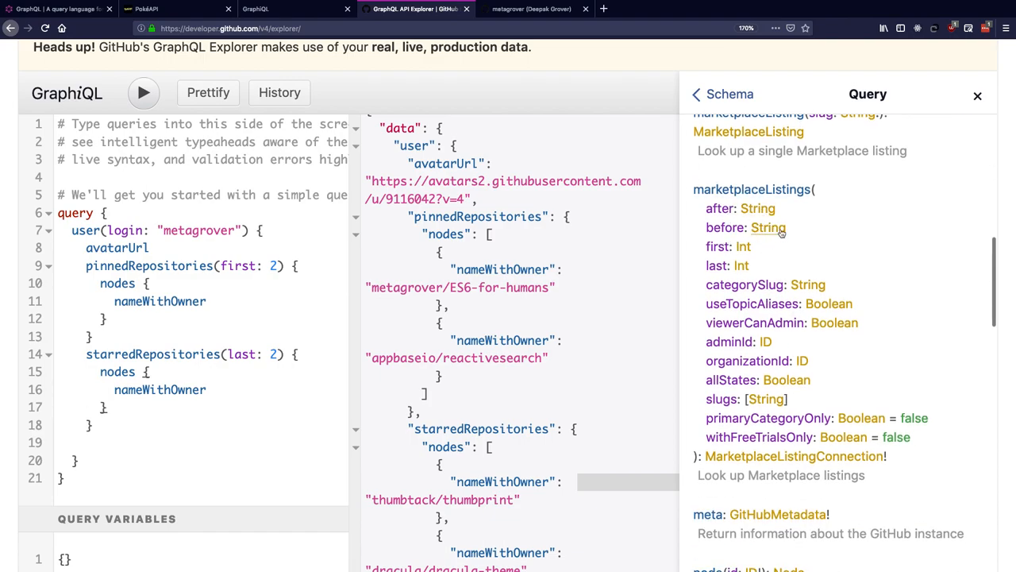
mouse_move(782, 278)
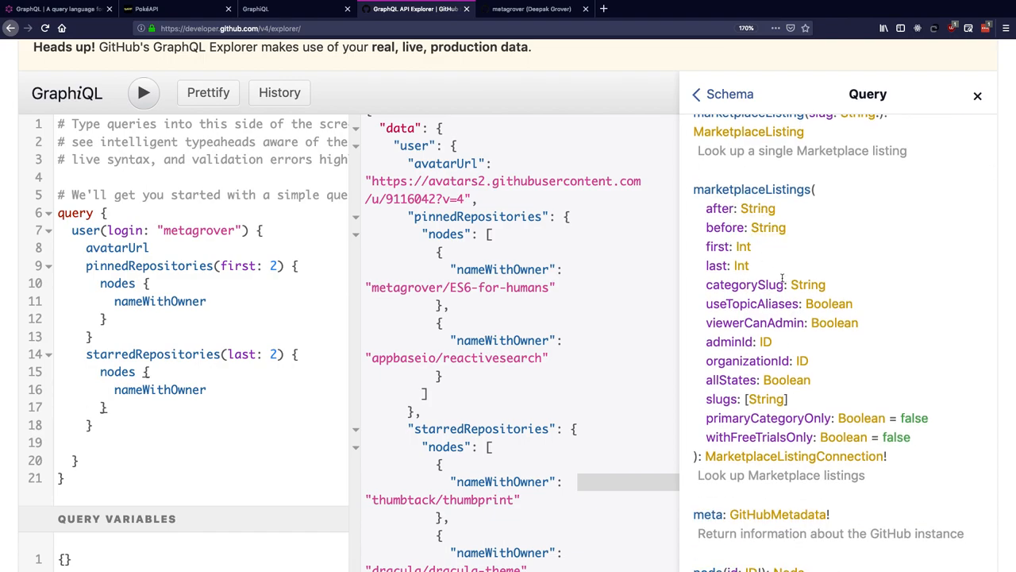
scroll(up, 3)
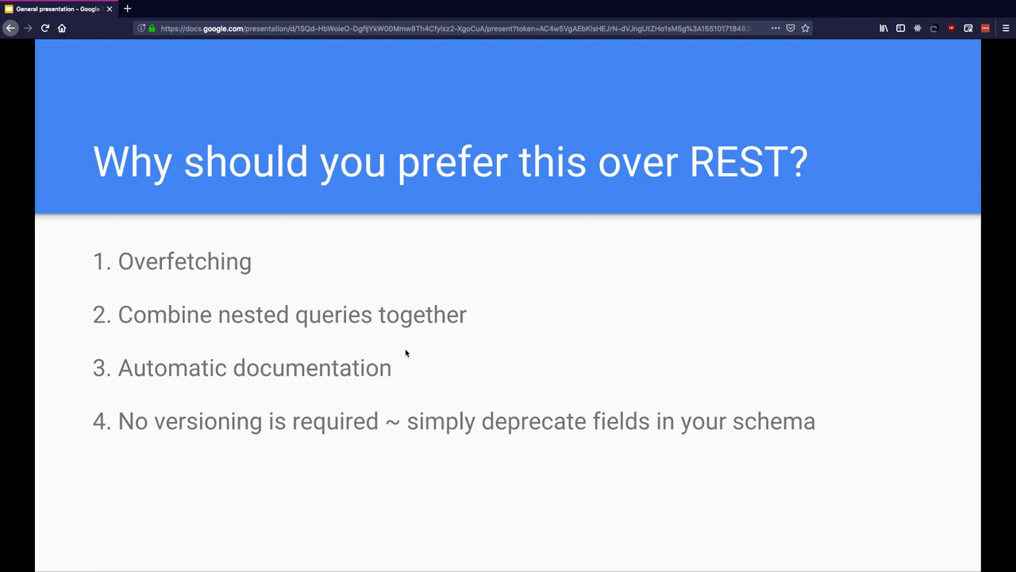
click(60, 9)
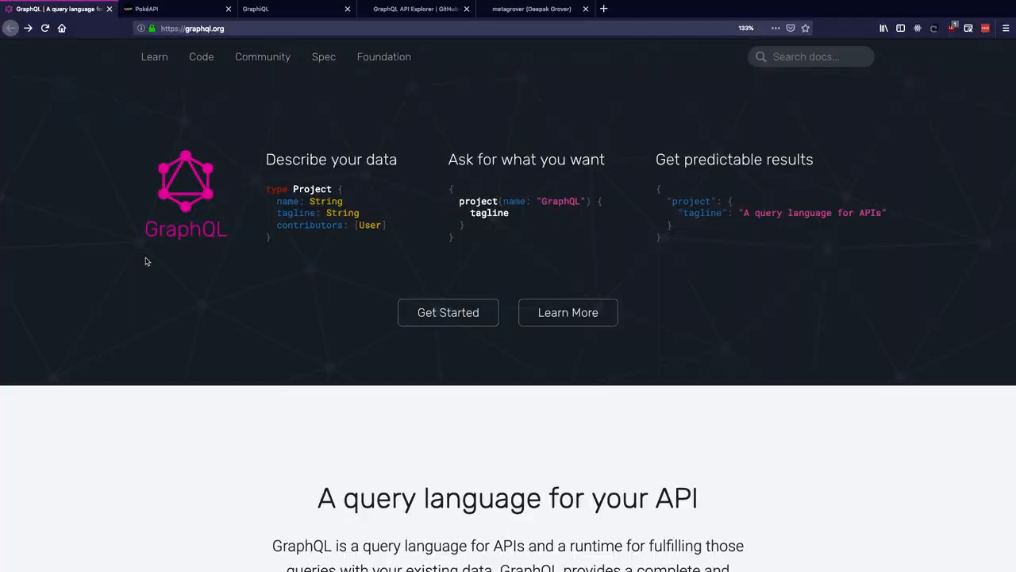
mouse_move(163, 82)
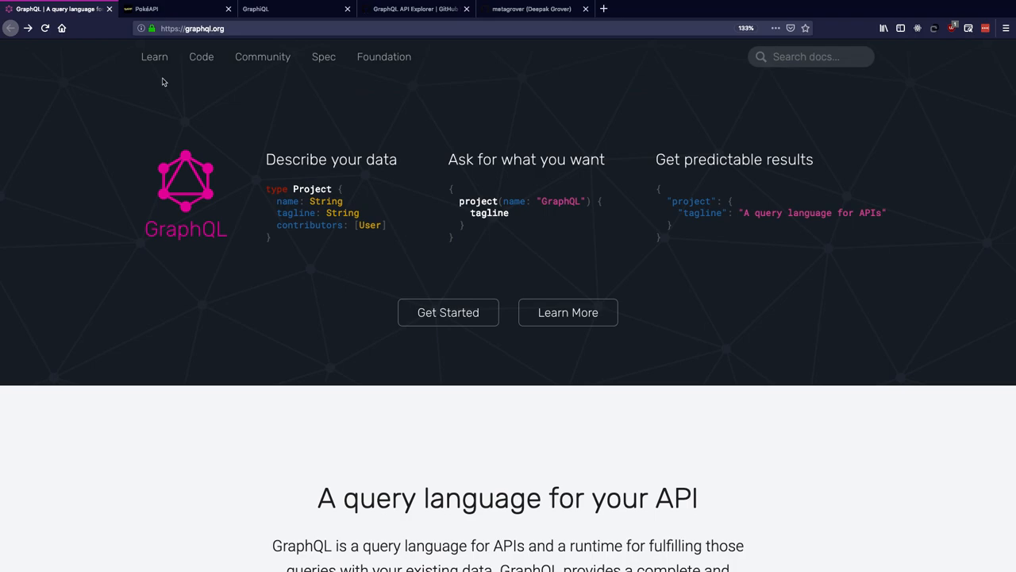